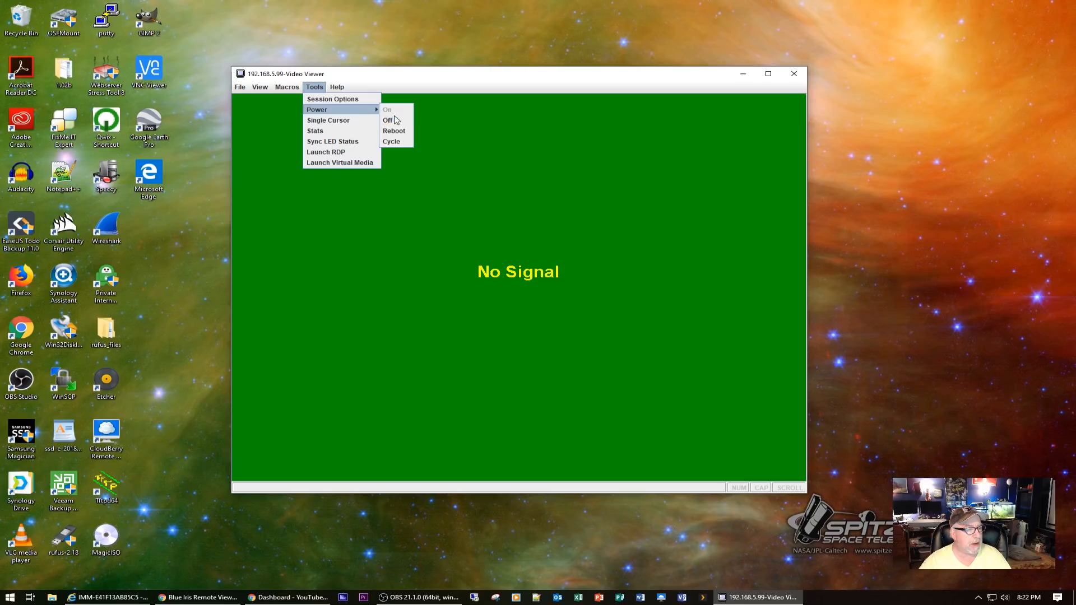
Restart the remote server from the IMM Tools power menu and confirm the action.
{"action": "left_click", "coordinate": [387, 119]}
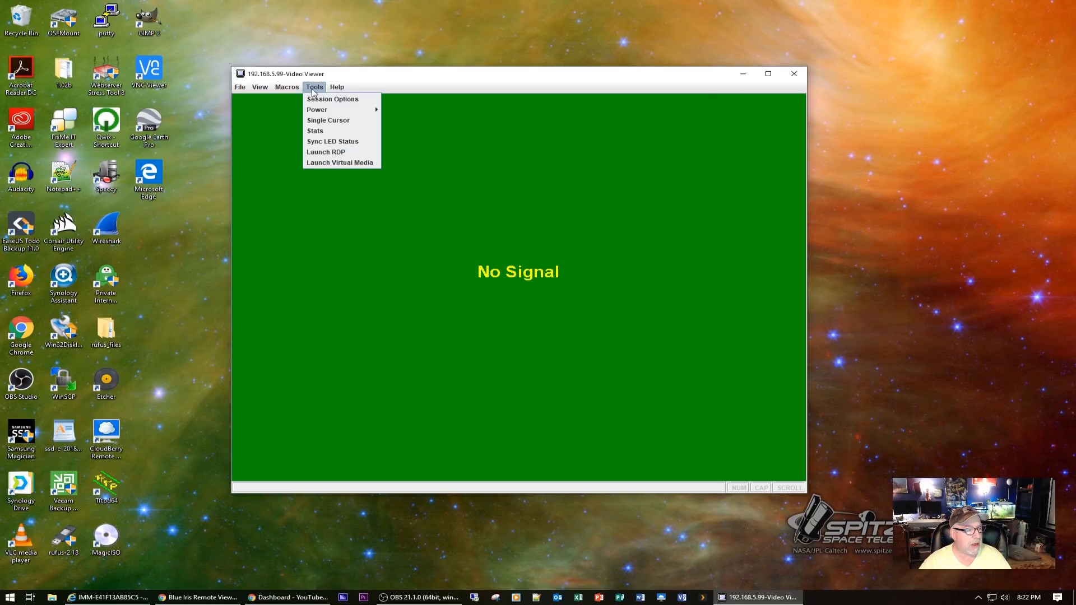
{"action": "left_click", "coordinate": [316, 110]}
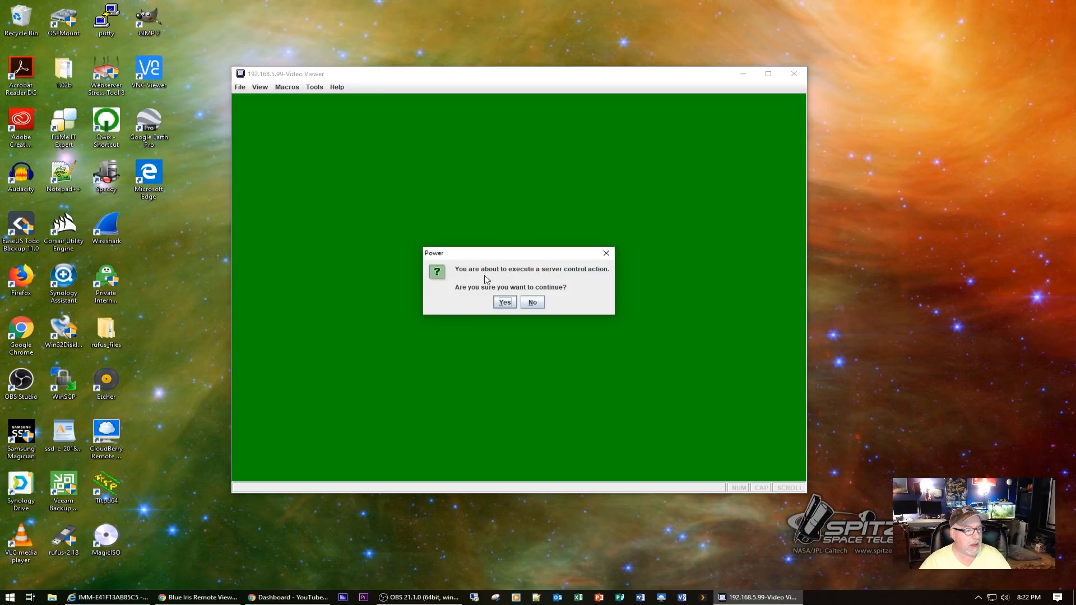
{"action": "left_click", "coordinate": [504, 301]}
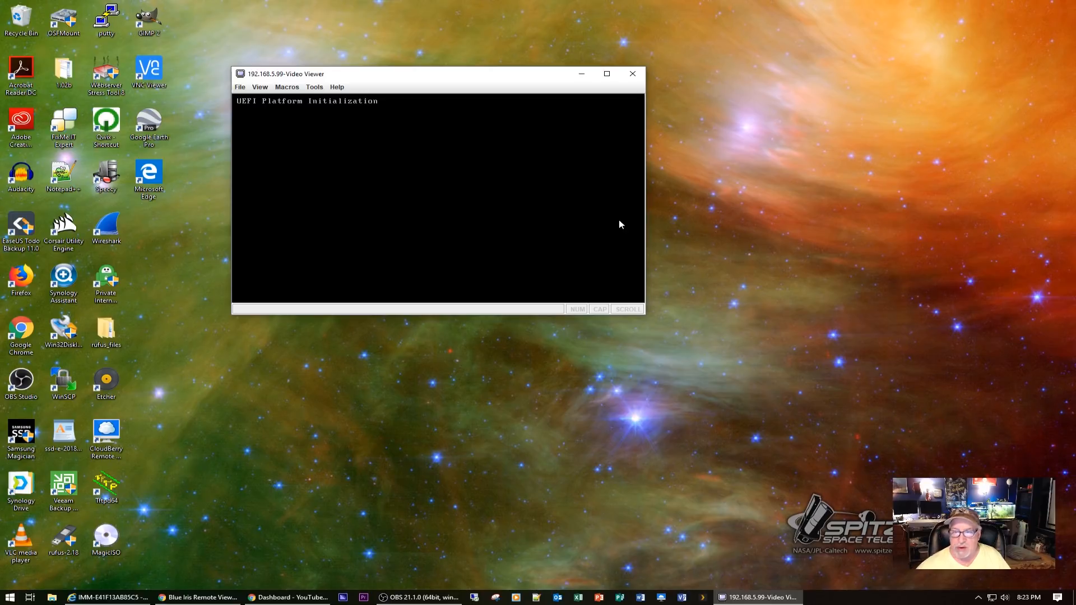
{"action": "mouse_move", "coordinate": [486, 80]}
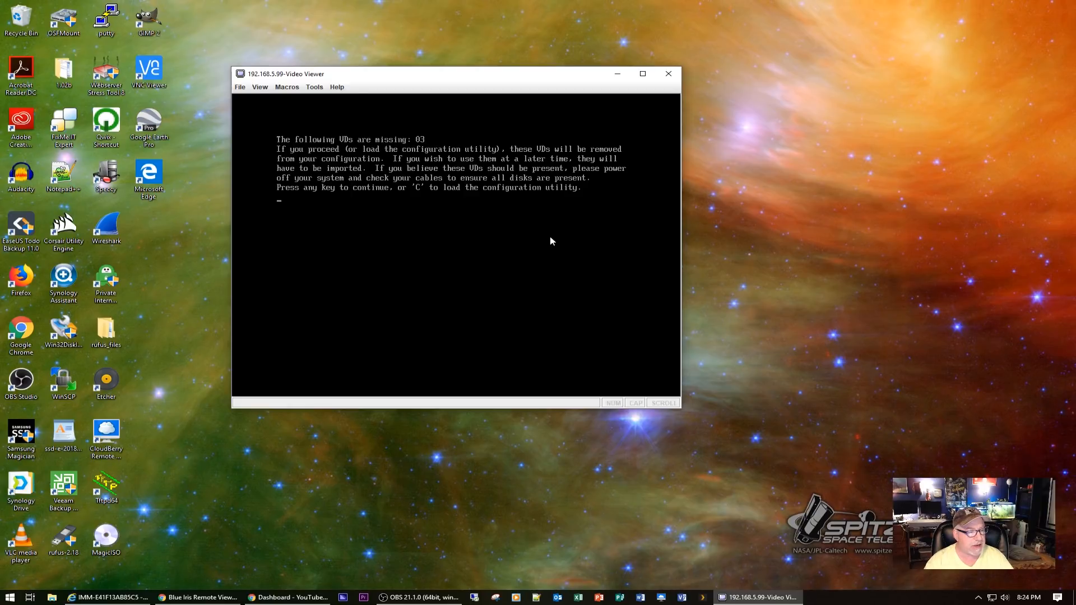
Bypass the RAID configuration utility prompt so the server boots into Windows.
{"action": "key", "text": "c"}
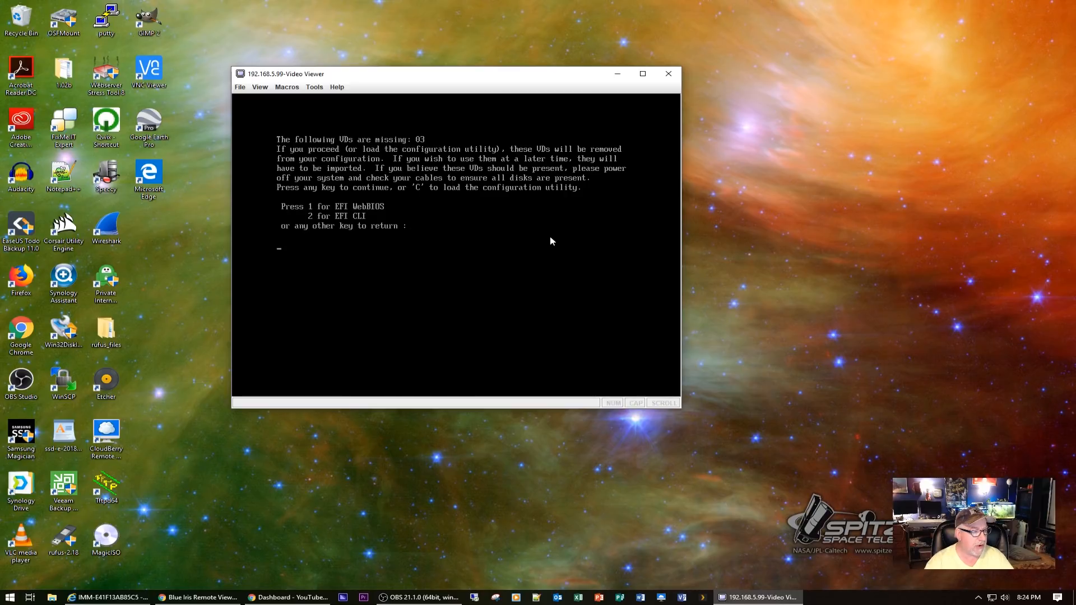
{"action": "key", "text": "enter"}
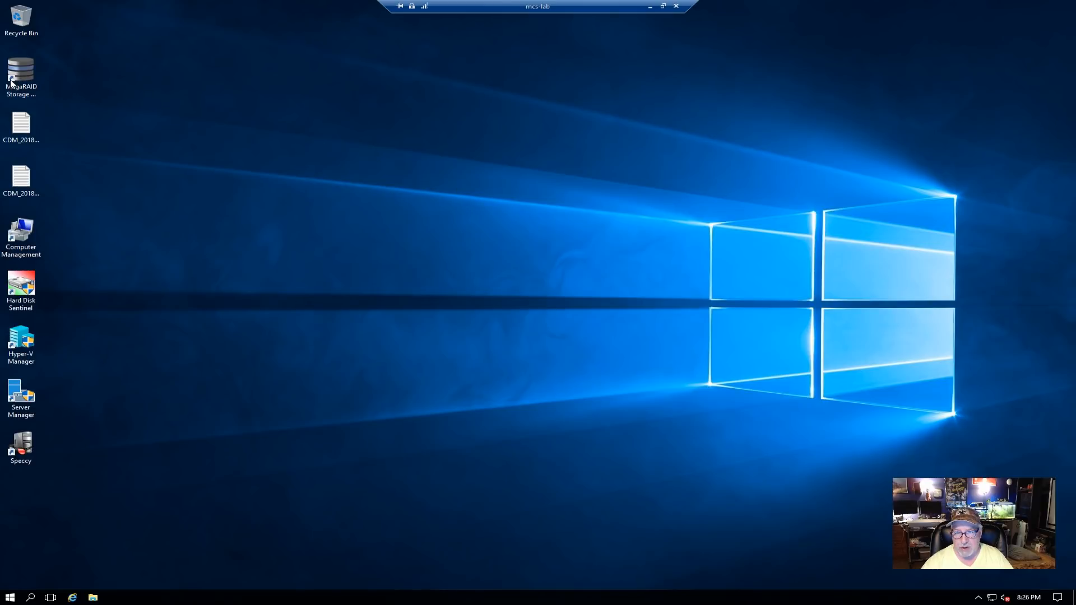
Launch MegaRAID Storage Manager and log in as adama with Full Access.
{"action": "left_click", "coordinate": [21, 76]}
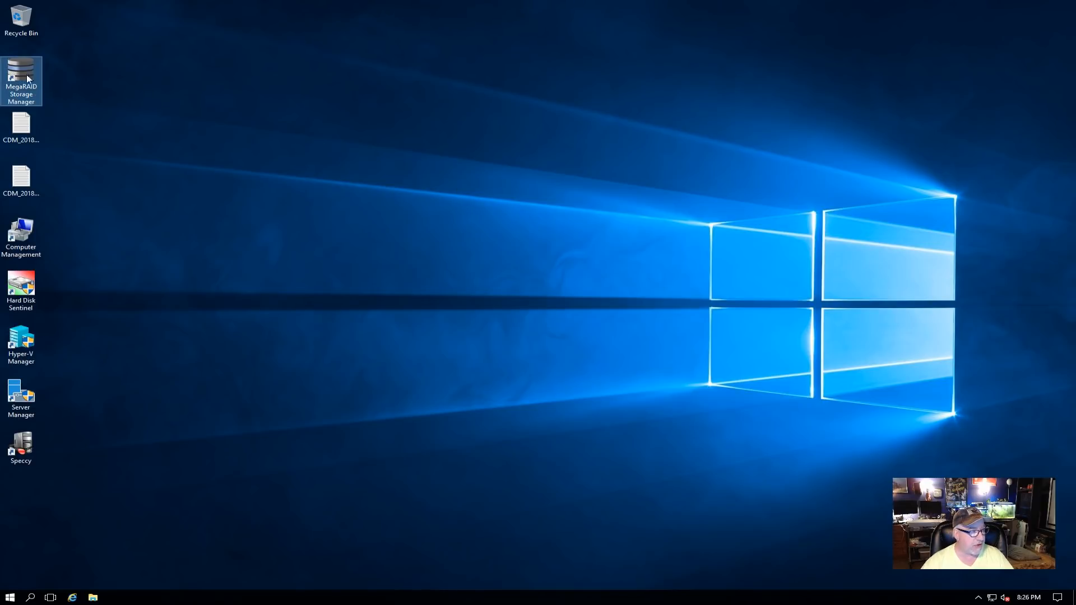
{"action": "mouse_move", "coordinate": [349, 126]}
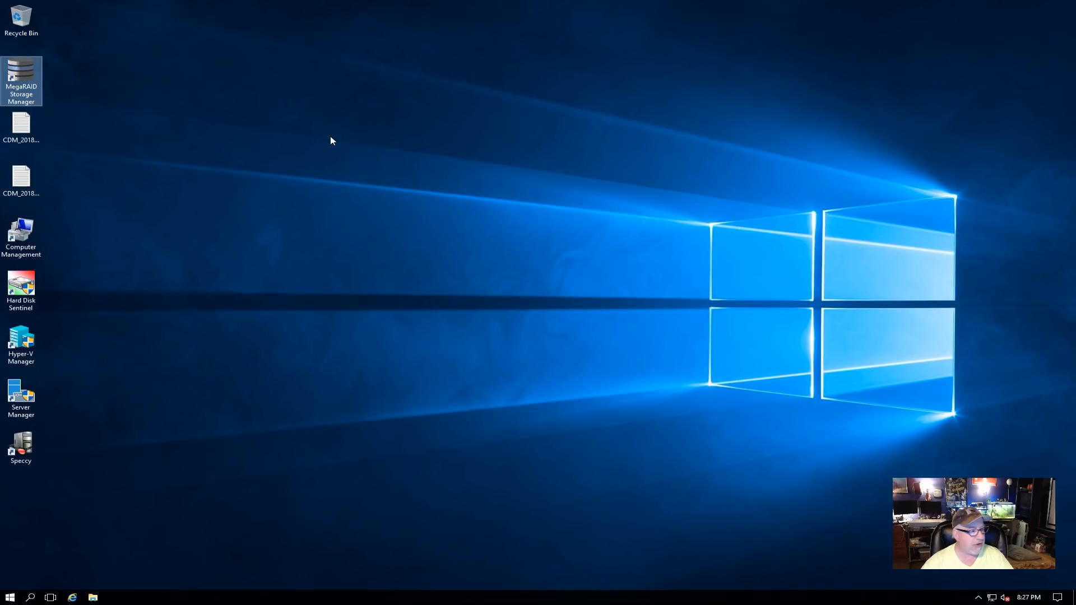
{"action": "double_click", "coordinate": [21, 81]}
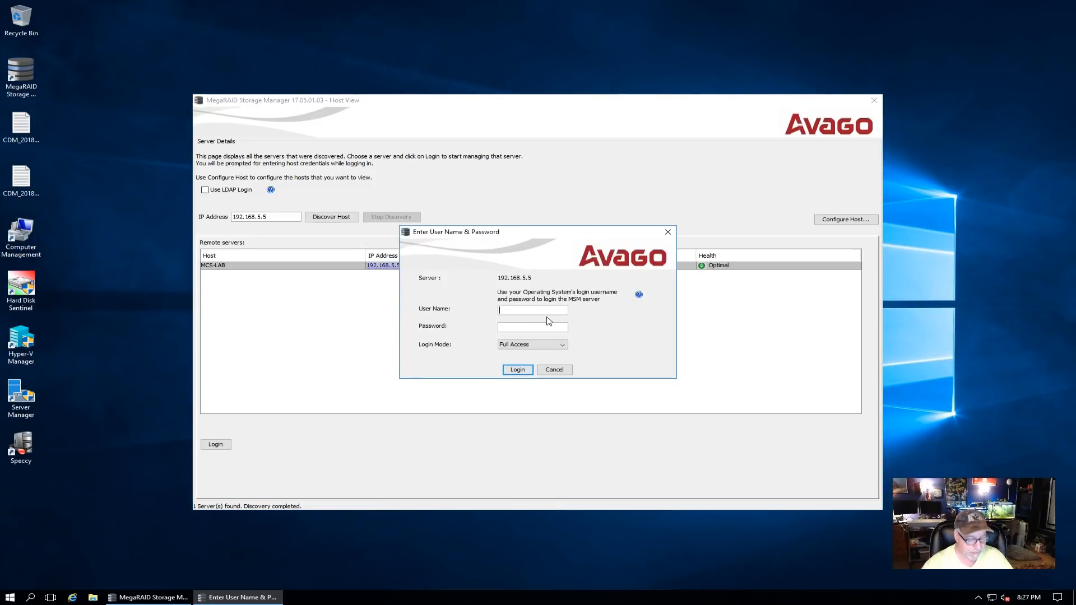
{"action": "type", "text": "adama"}
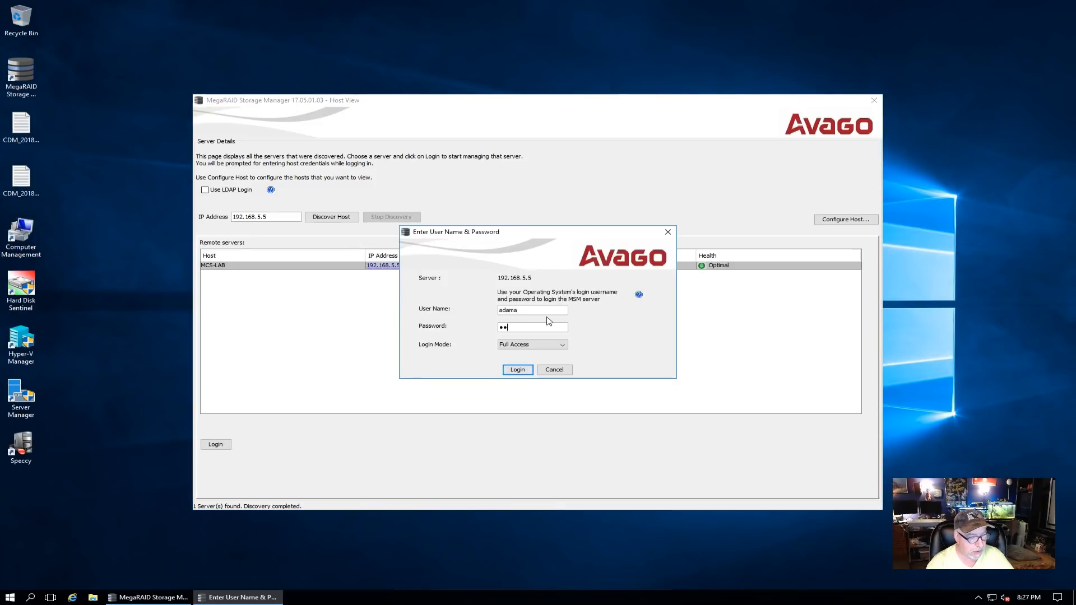
{"action": "type", "text": "•••"}
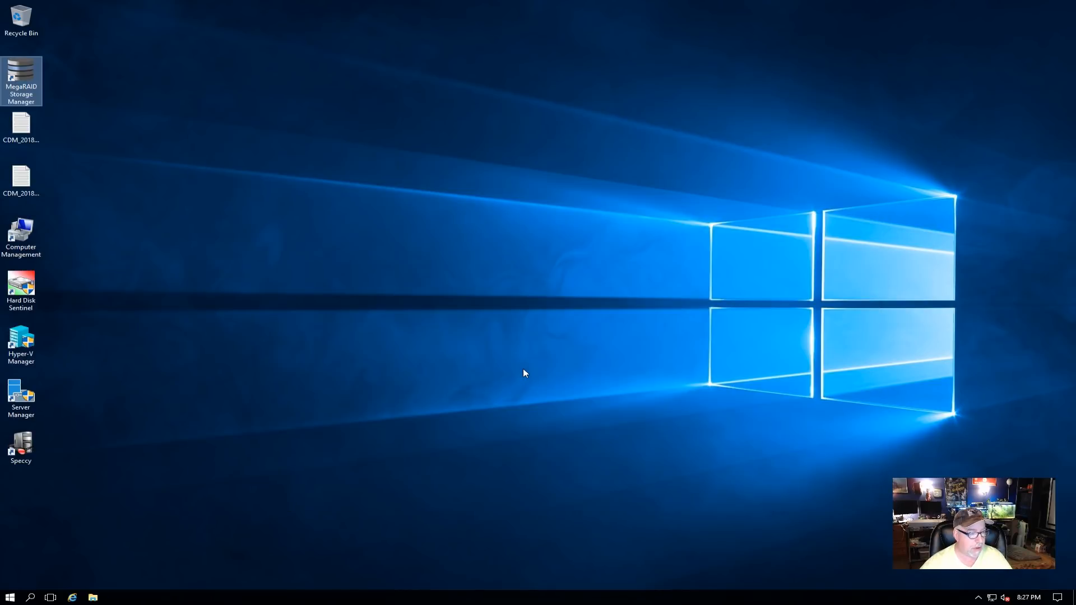
{"action": "double_click", "coordinate": [21, 76]}
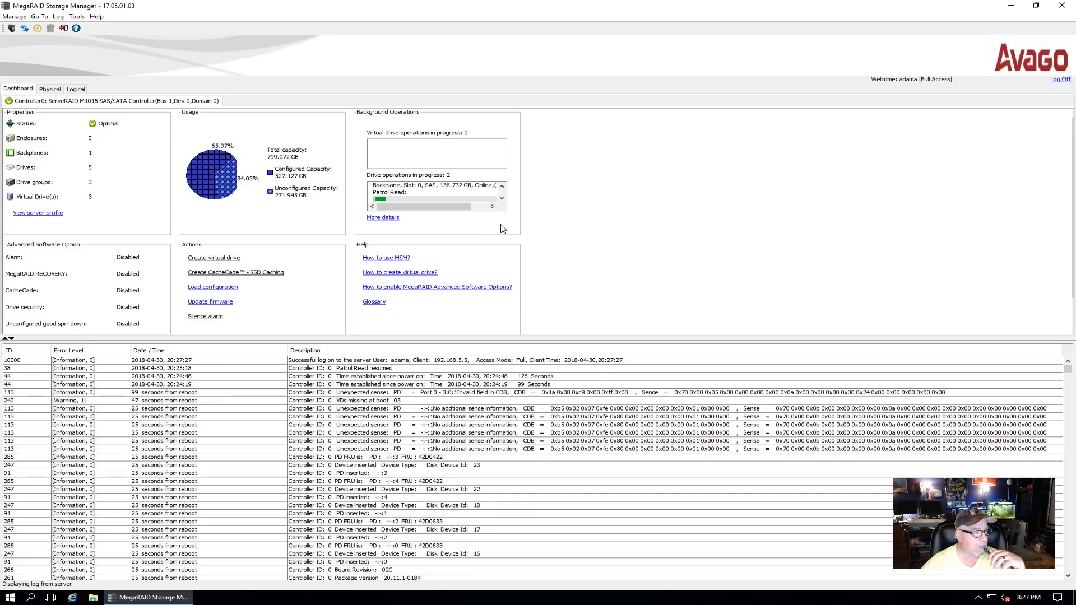
{"action": "mouse_move", "coordinate": [715, 228]}
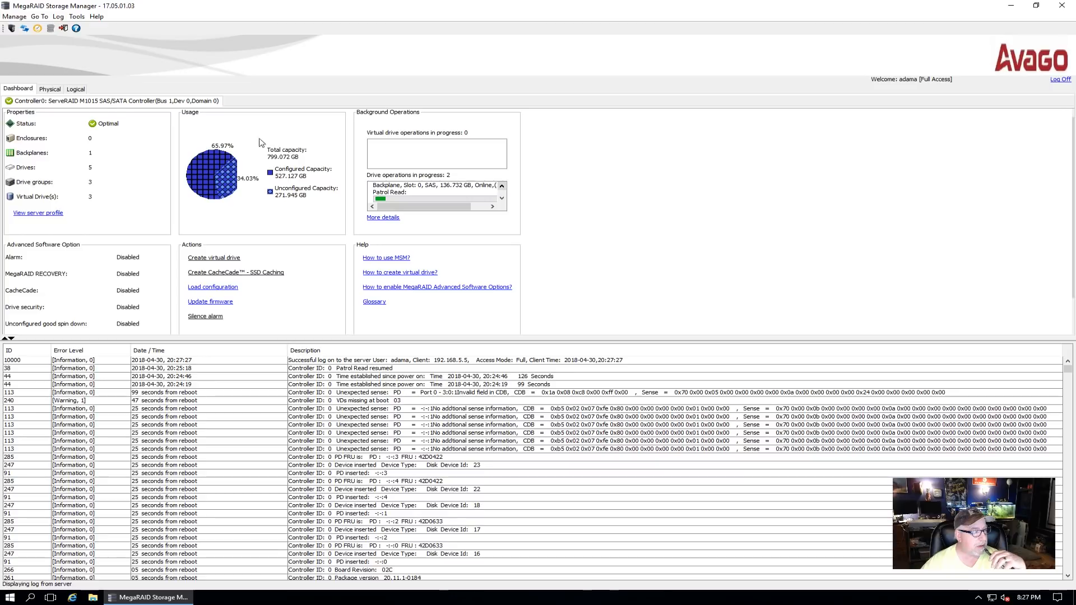
In the Physical view, check properties of the slot 0, slot 1 SSD and slot 2 drives.
{"action": "left_click", "coordinate": [49, 88]}
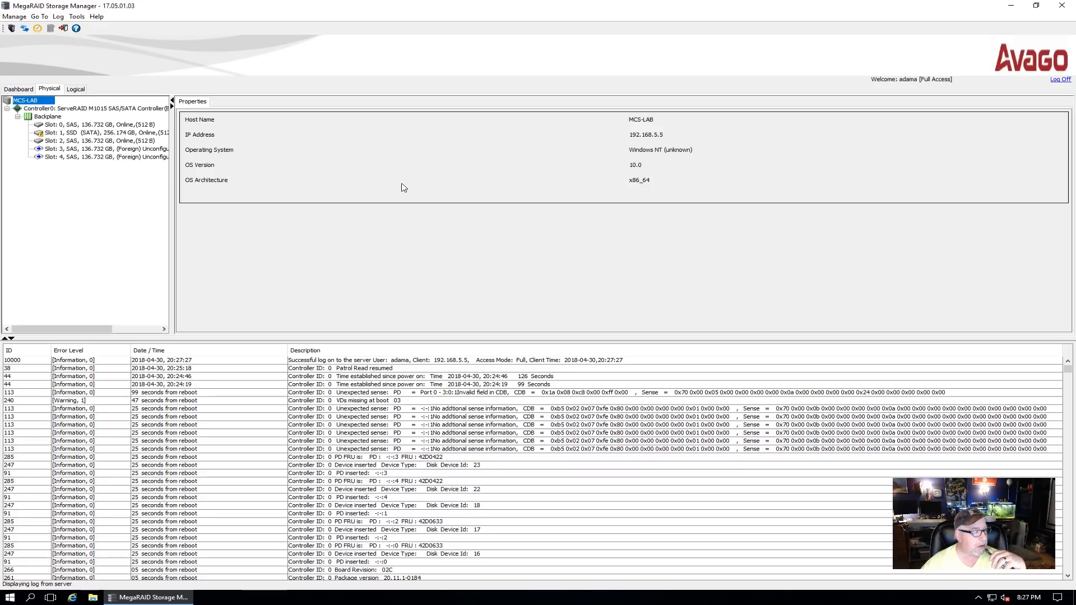
{"action": "mouse_move", "coordinate": [98, 146]}
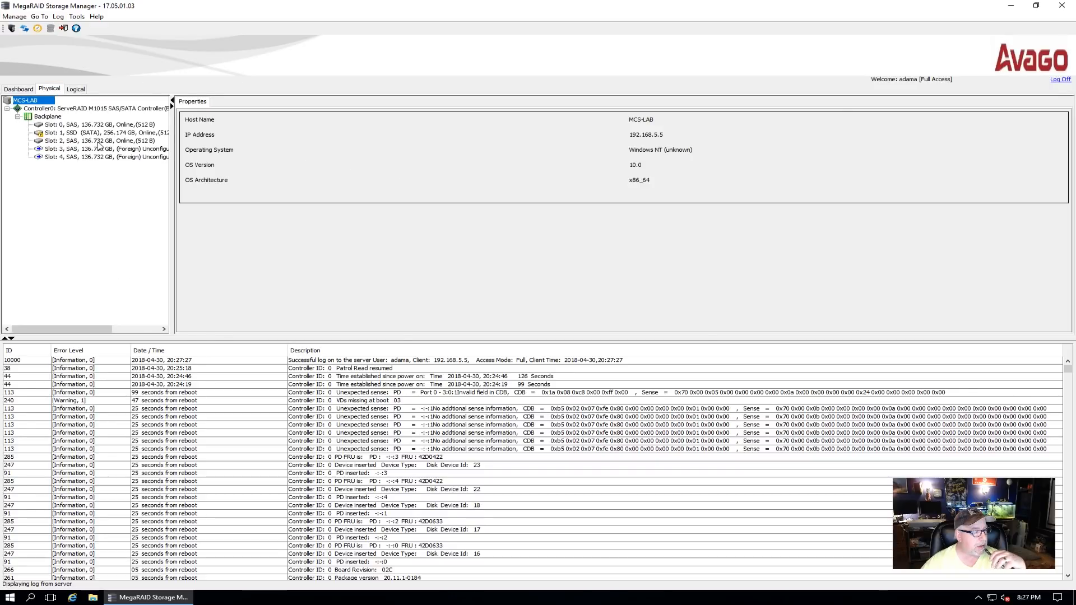
{"action": "left_click", "coordinate": [95, 124]}
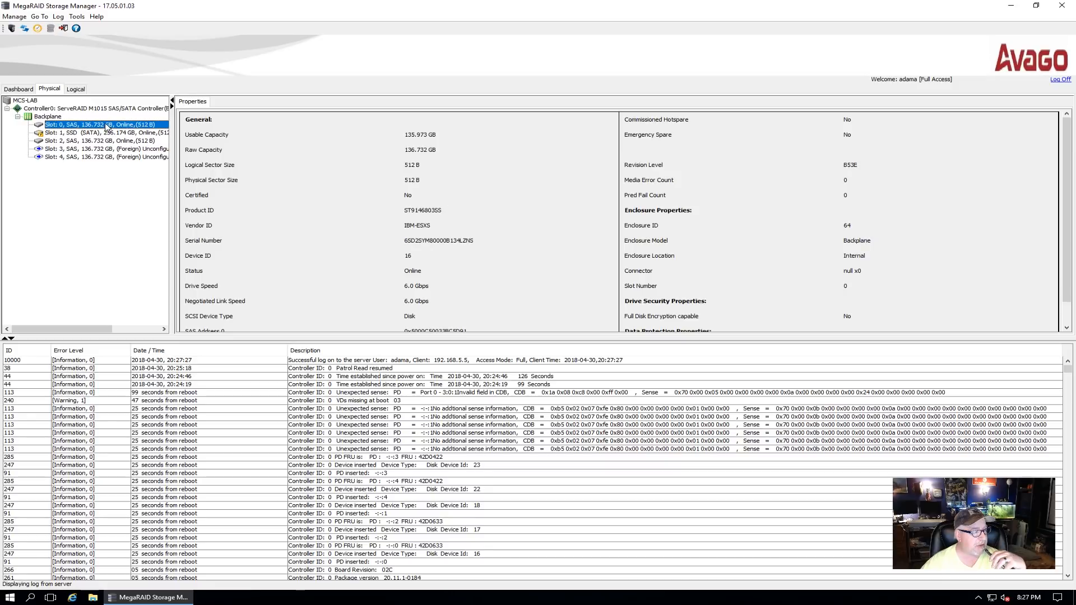
{"action": "mouse_move", "coordinate": [349, 173]}
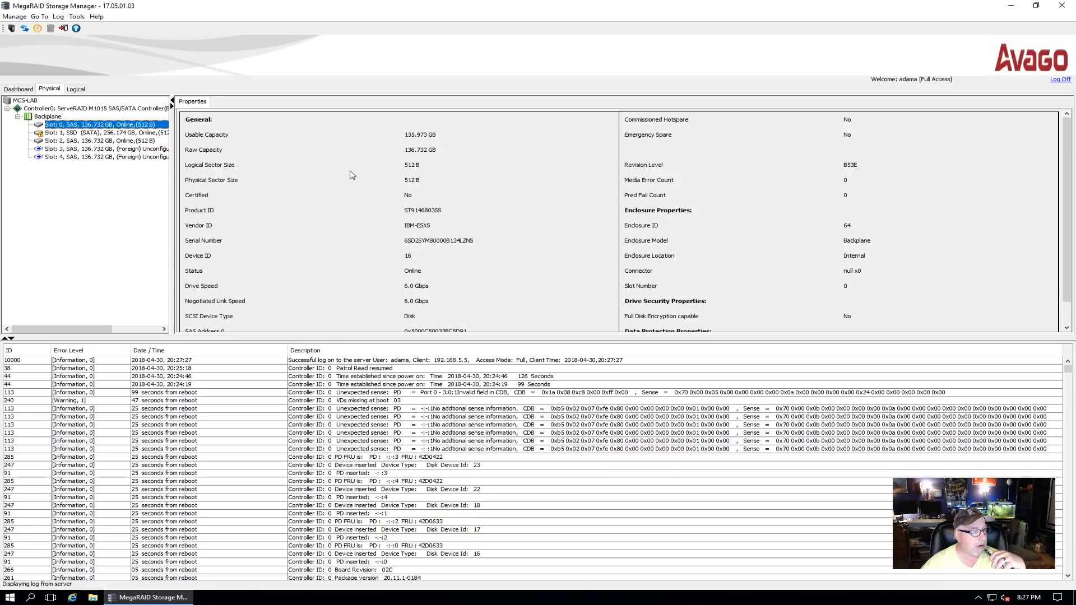
{"action": "mouse_move", "coordinate": [414, 224]}
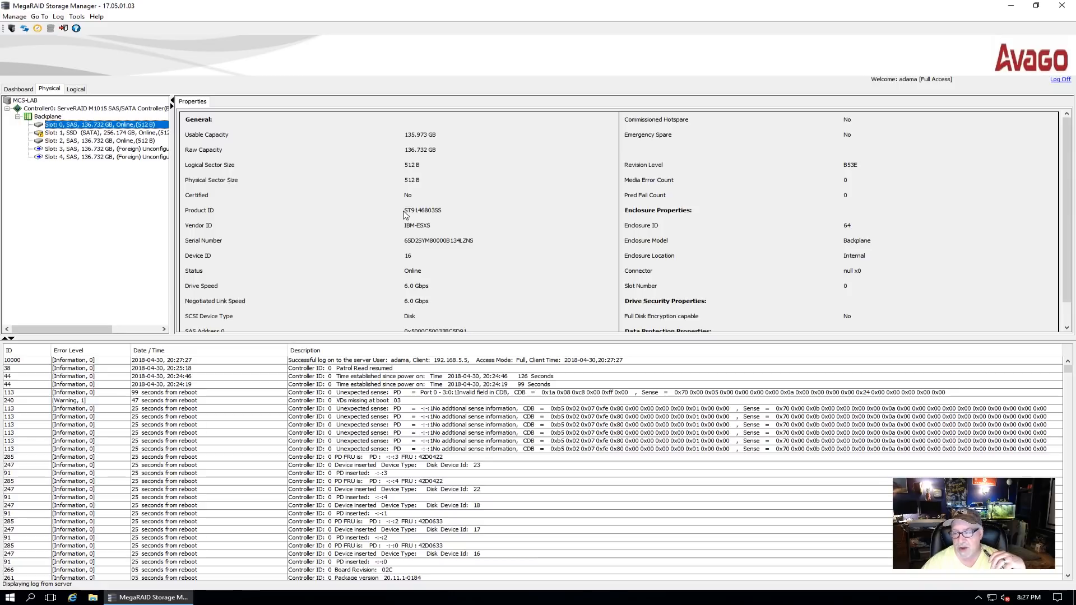
{"action": "mouse_move", "coordinate": [443, 207]}
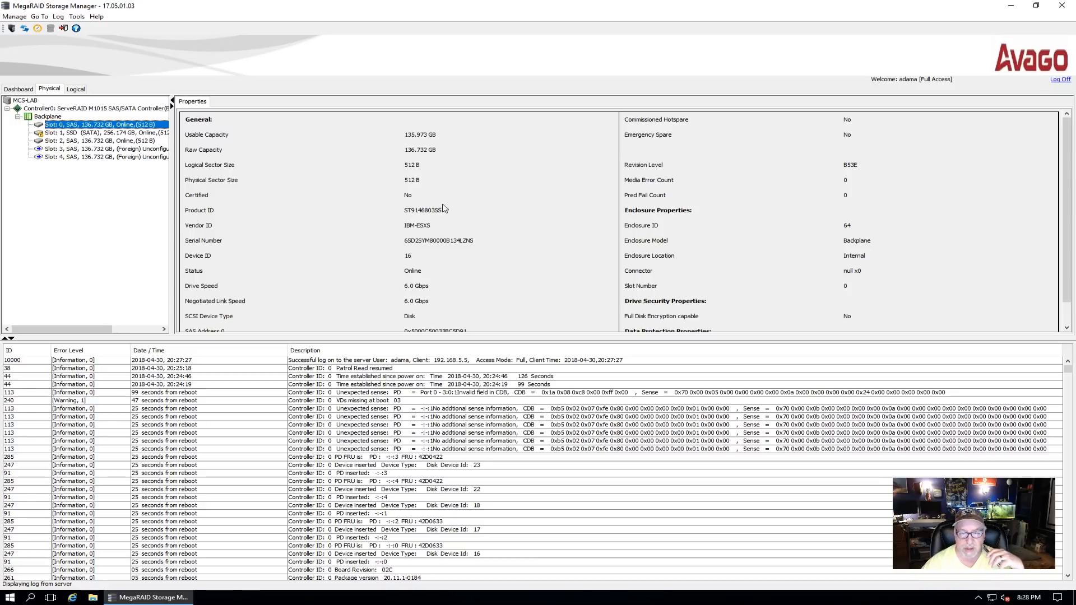
{"action": "left_click", "coordinate": [103, 132]}
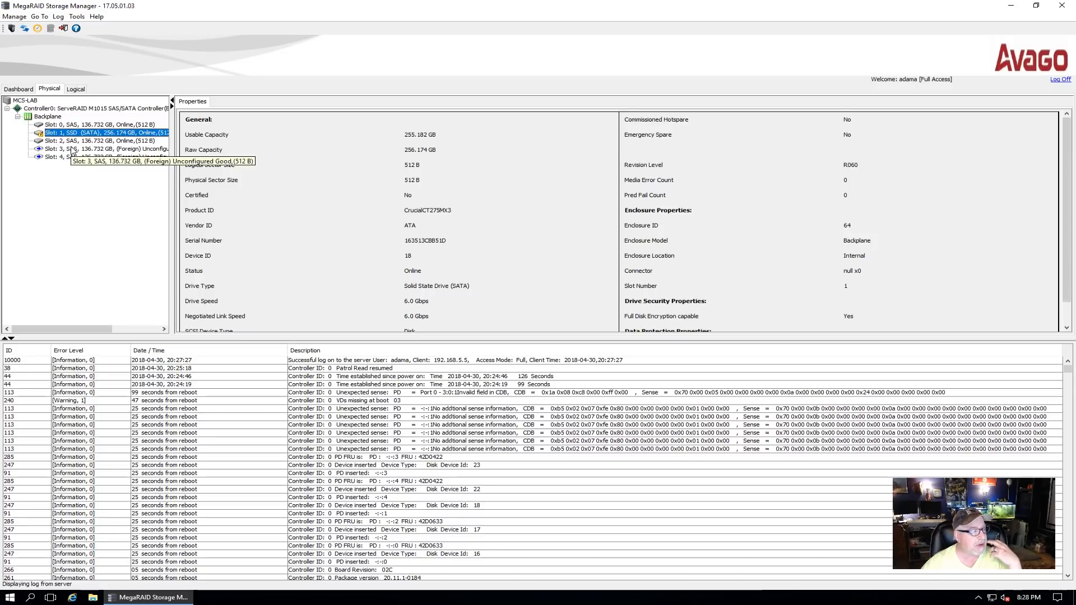
{"action": "left_click", "coordinate": [103, 140]}
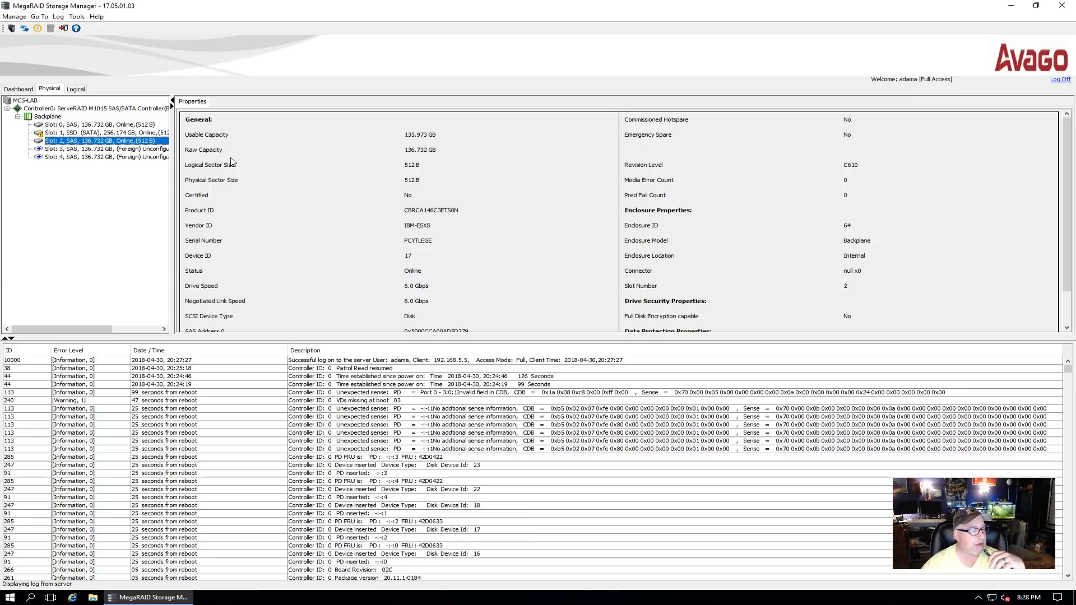
Inspect the foreign slot 3 and slot 4 drives, then show the logical layout.
{"action": "left_click", "coordinate": [99, 148]}
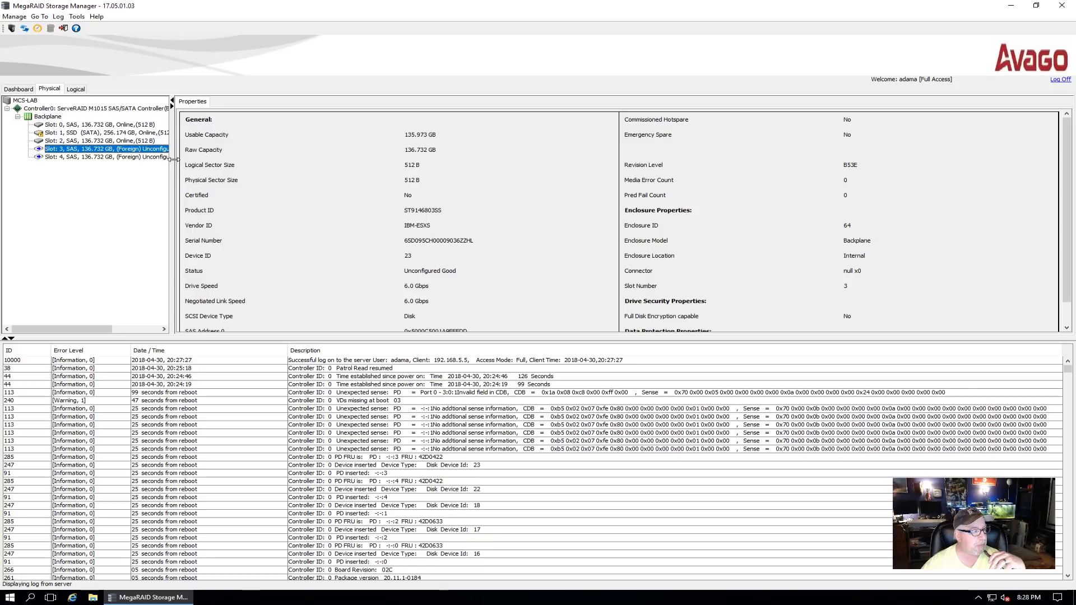
{"action": "left_click_drag", "start_coordinate": [173, 168], "coordinate": [255, 168]}
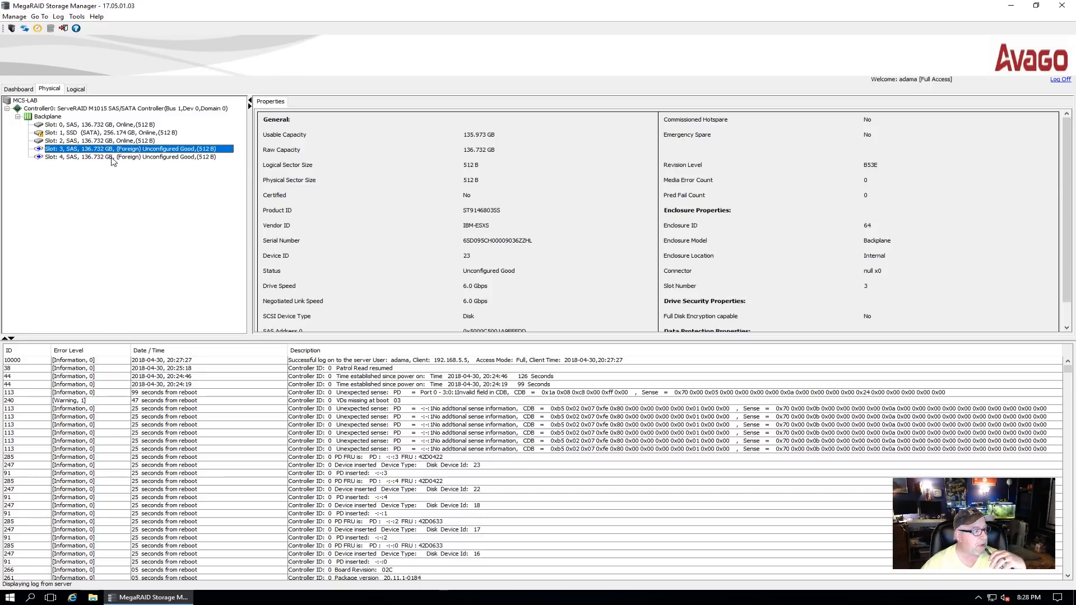
{"action": "left_click", "coordinate": [131, 156]}
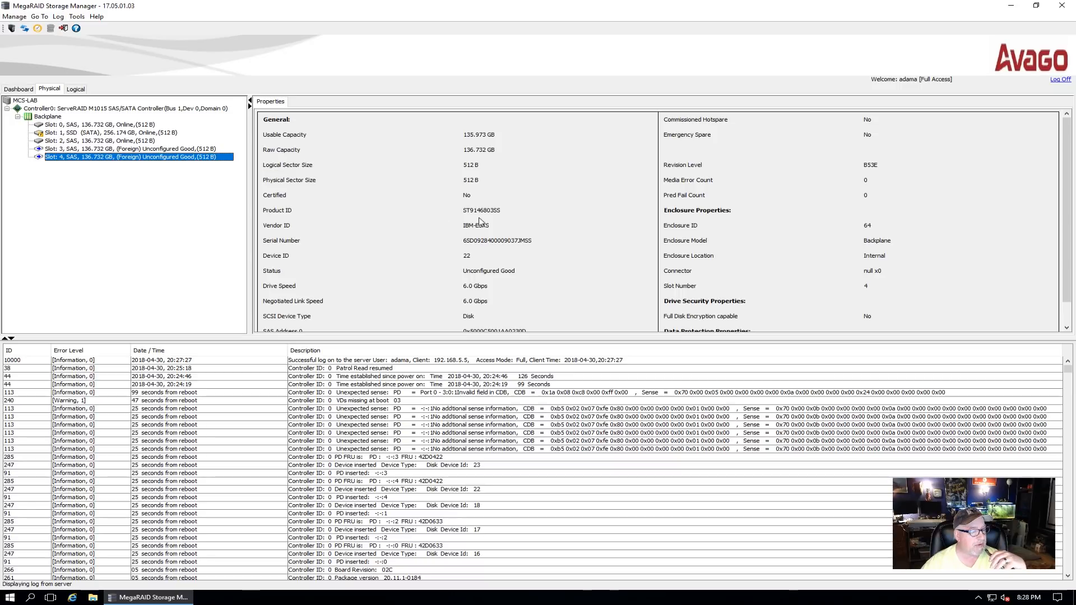
{"action": "mouse_move", "coordinate": [493, 222]}
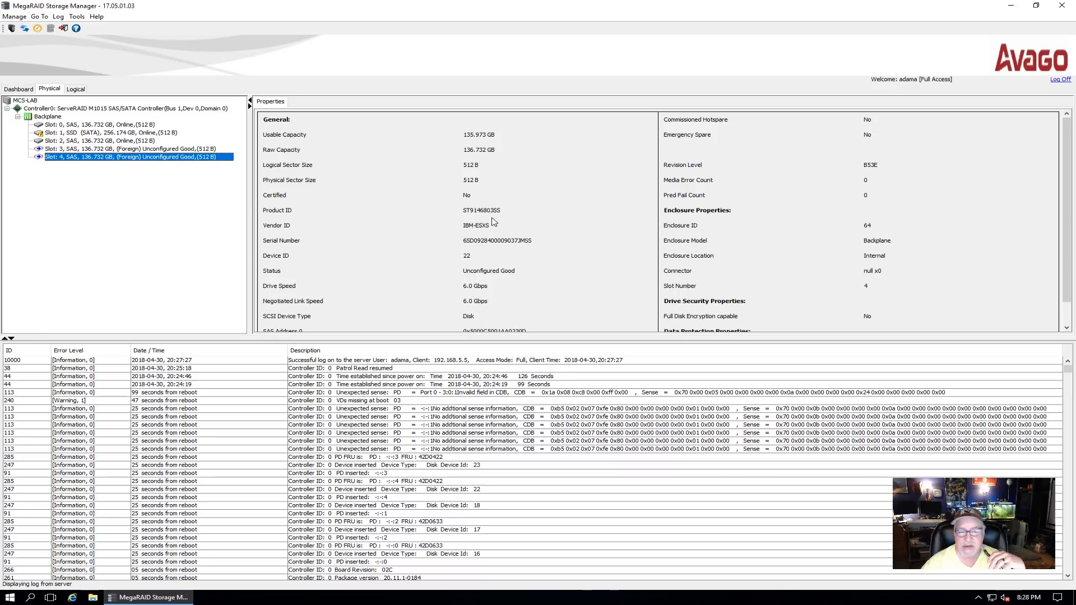
{"action": "left_click", "coordinate": [130, 149]}
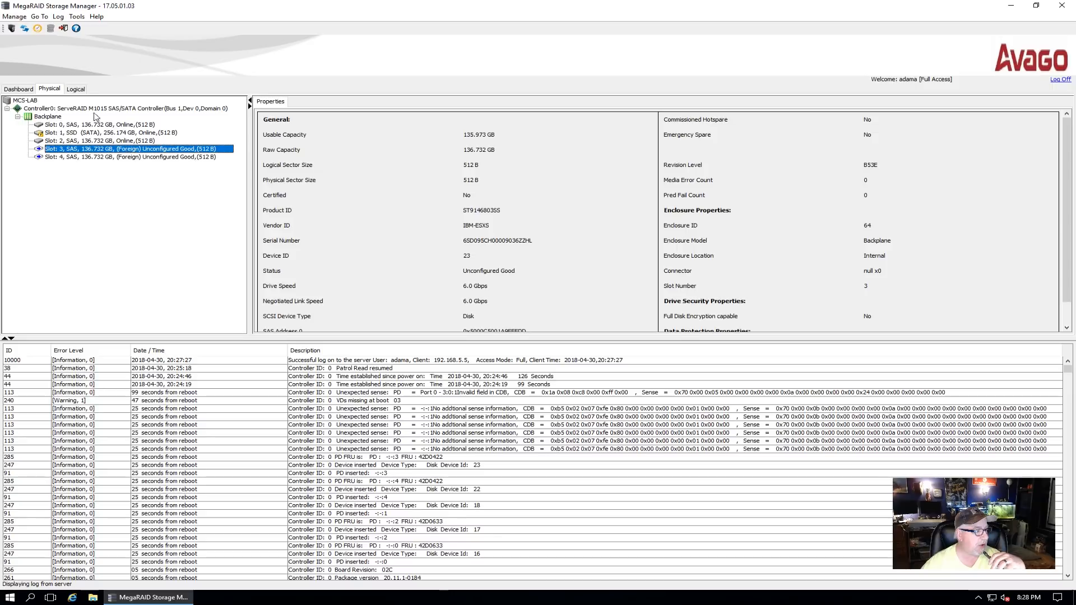
{"action": "left_click", "coordinate": [74, 89]}
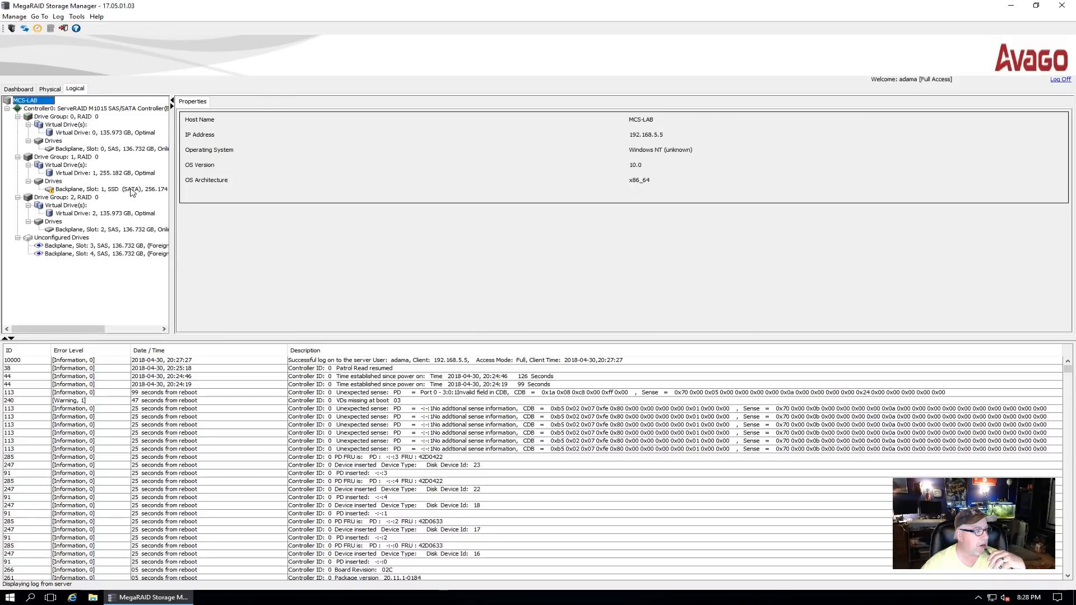
{"action": "mouse_move", "coordinate": [200, 178]}
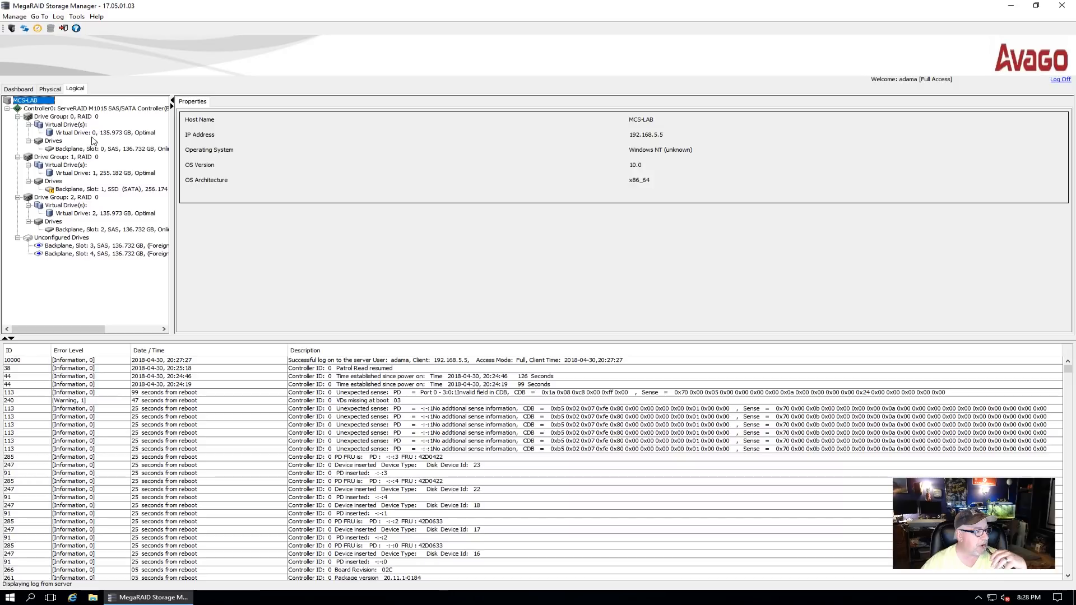
Review Virtual Drives 0, 1 and 2 and the slot 3 drive's action menu.
{"action": "left_click", "coordinate": [103, 132]}
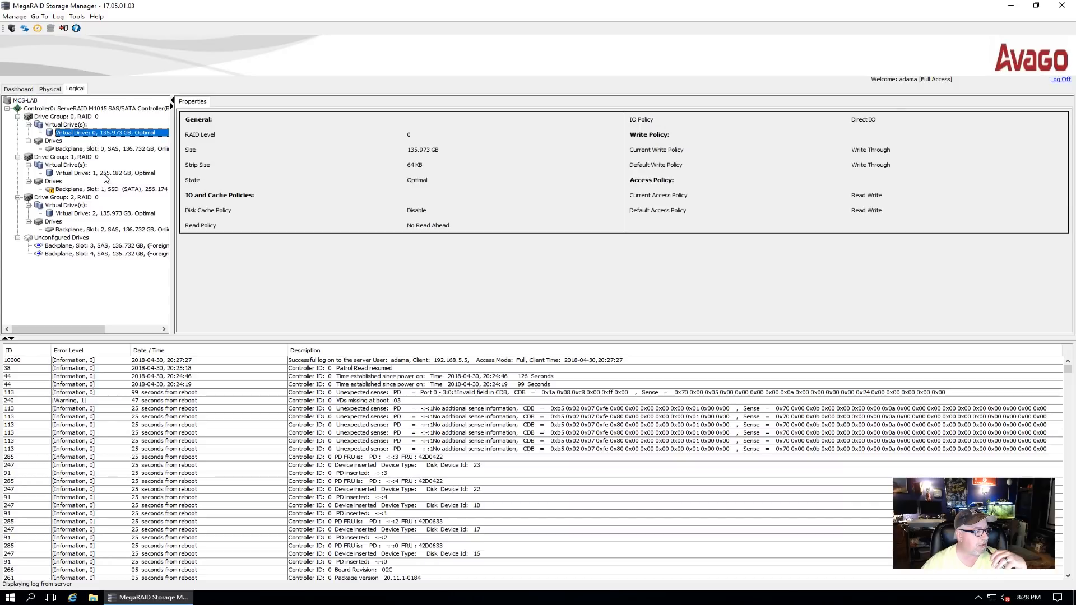
{"action": "left_click", "coordinate": [103, 173]}
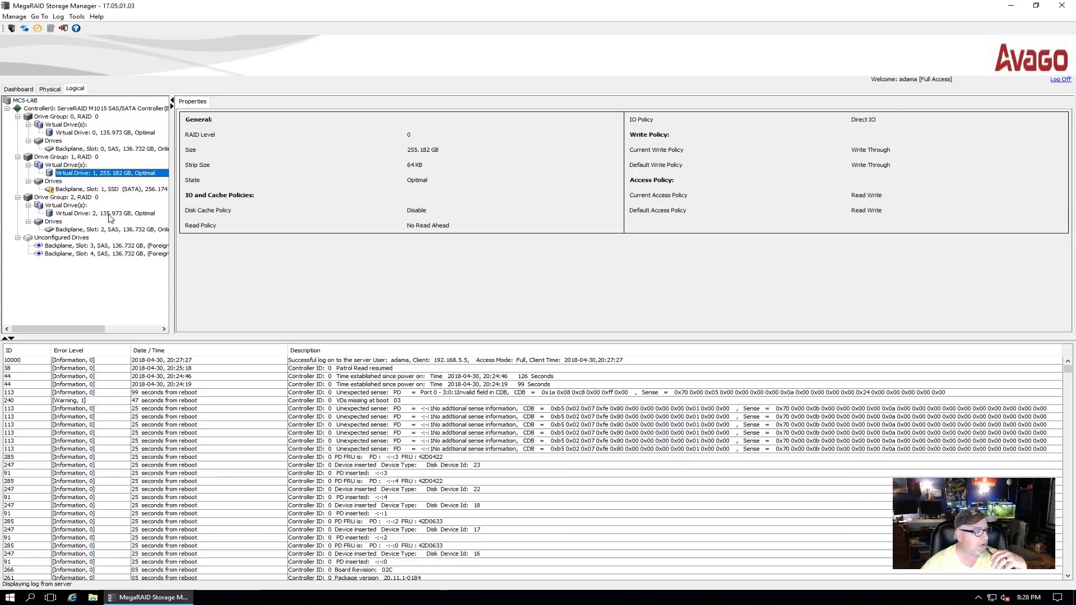
{"action": "left_click", "coordinate": [104, 213]}
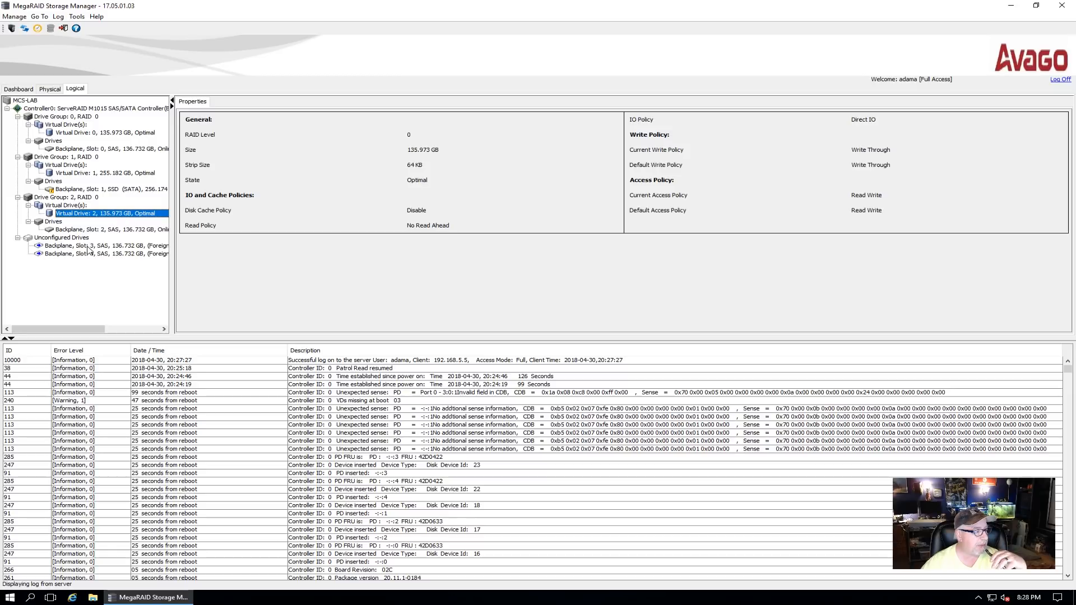
{"action": "right_click", "coordinate": [99, 246]}
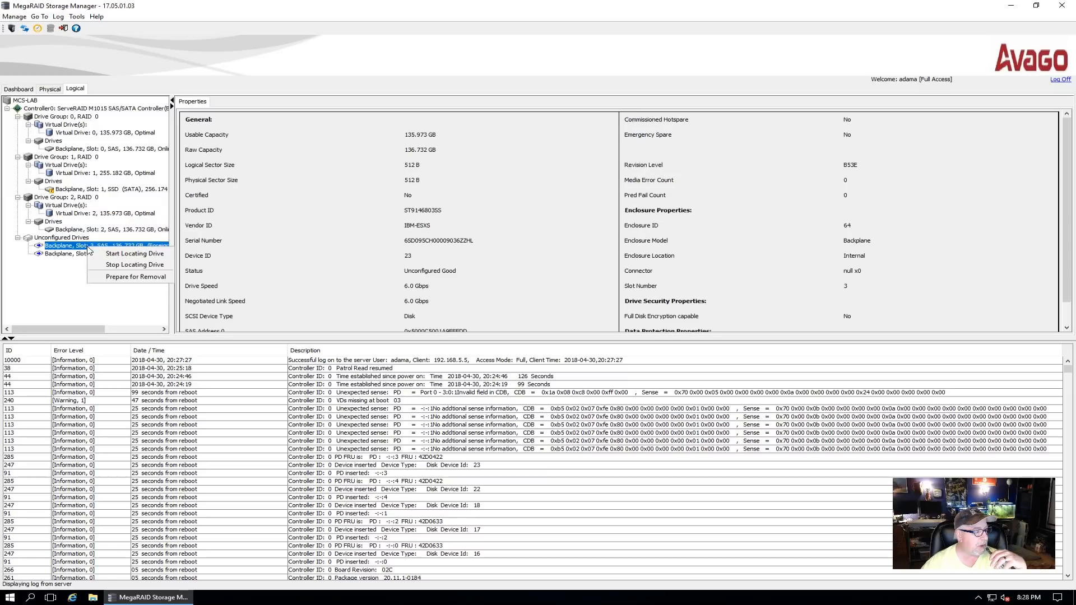
{"action": "left_click", "coordinate": [134, 253]}
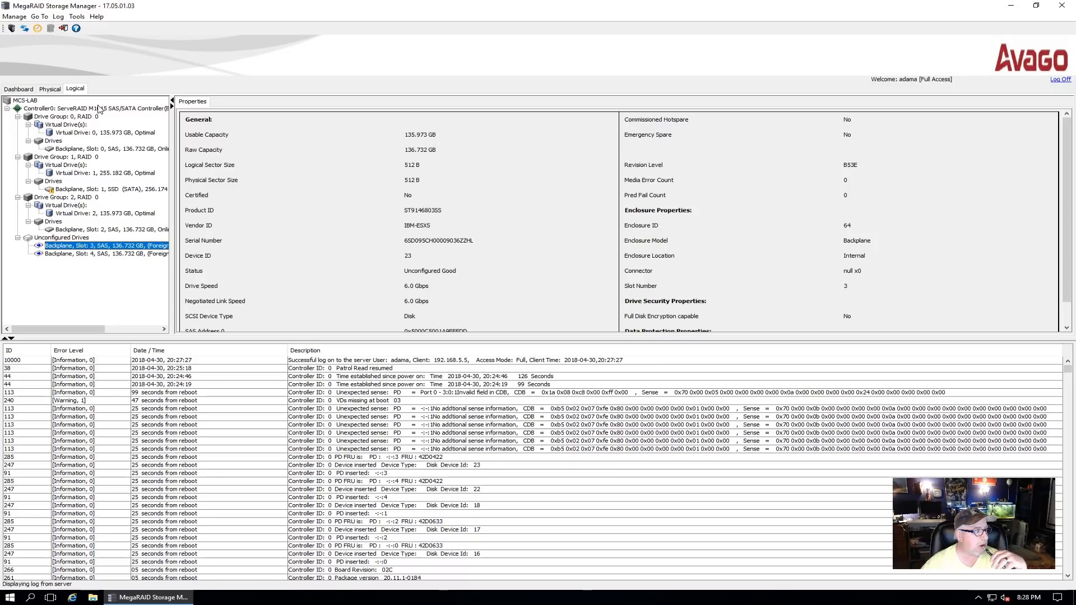
Check the controller properties and Manage menu, then return to the physical layout.
{"action": "left_click", "coordinate": [95, 107]}
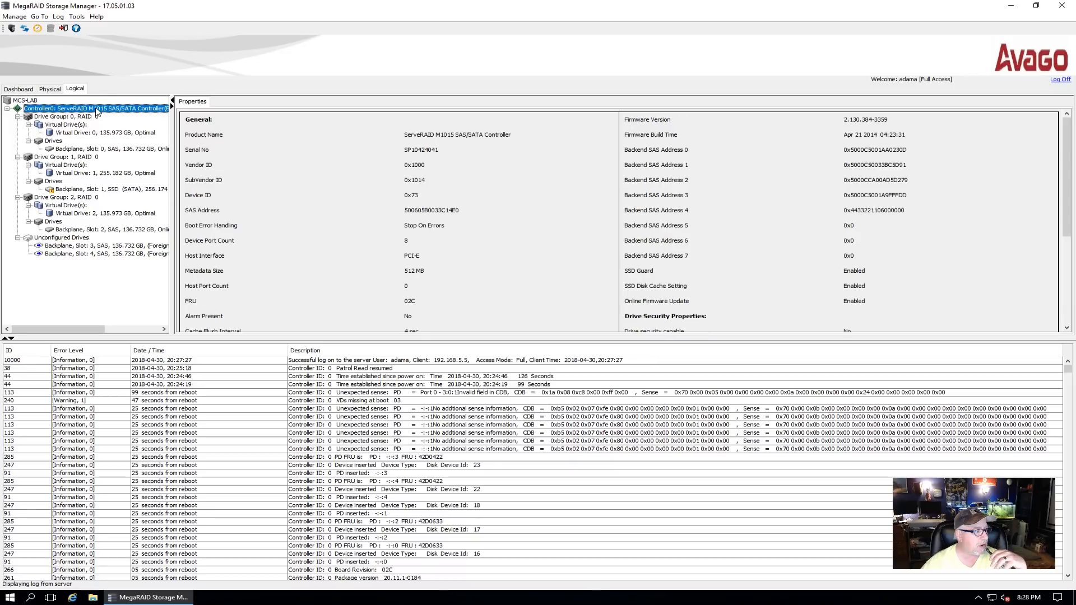
{"action": "left_click", "coordinate": [13, 15]}
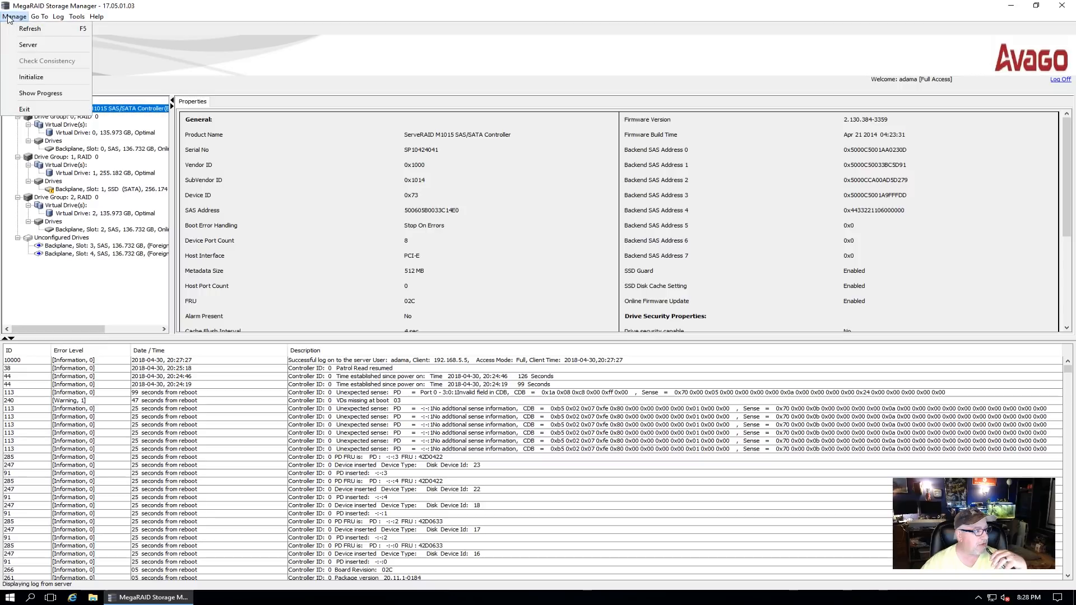
{"action": "left_click", "coordinate": [40, 16]}
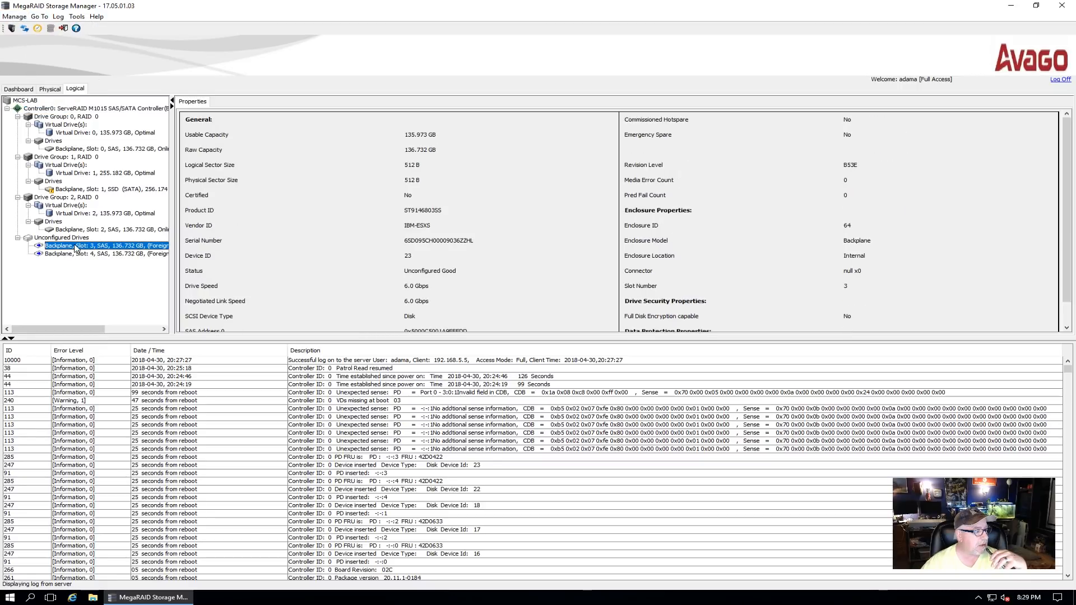
{"action": "left_click", "coordinate": [13, 16]}
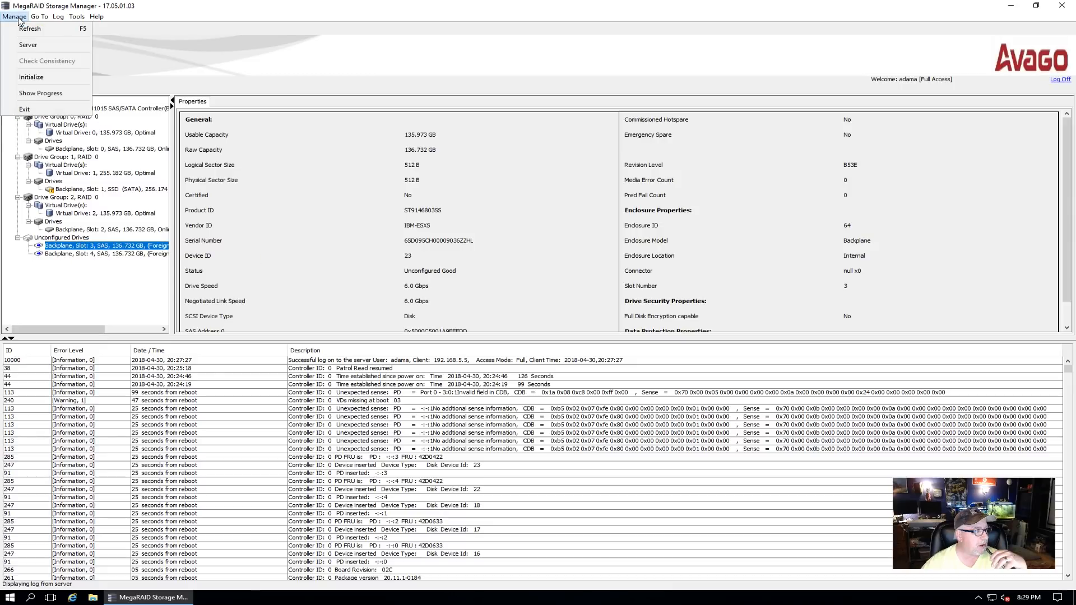
{"action": "left_click", "coordinate": [48, 89]}
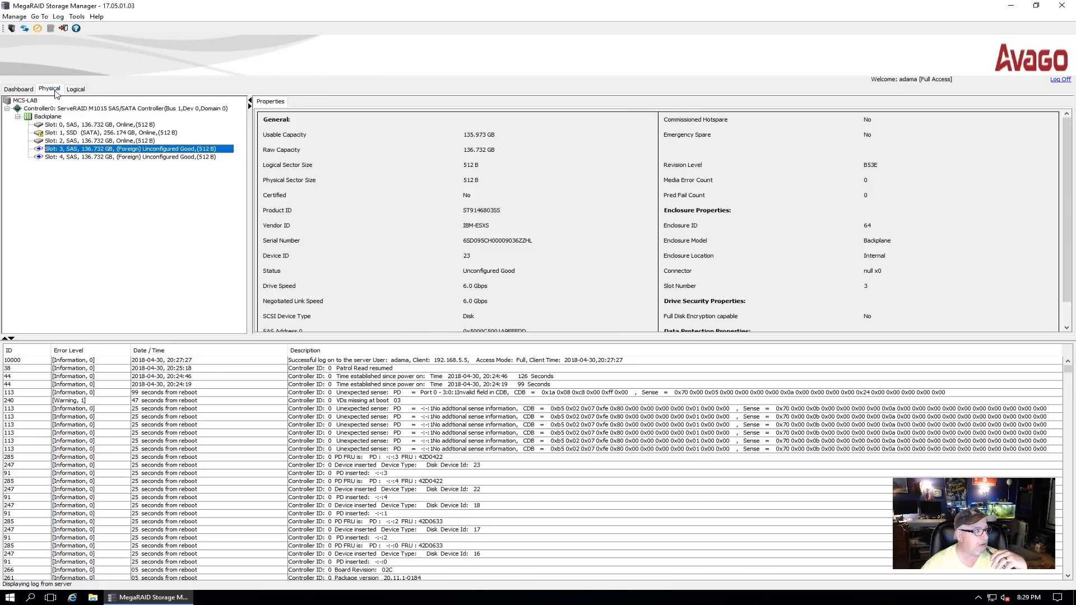
Browse the menus and select the ServeRAID M1015 controller.
{"action": "right_click", "coordinate": [134, 148]}
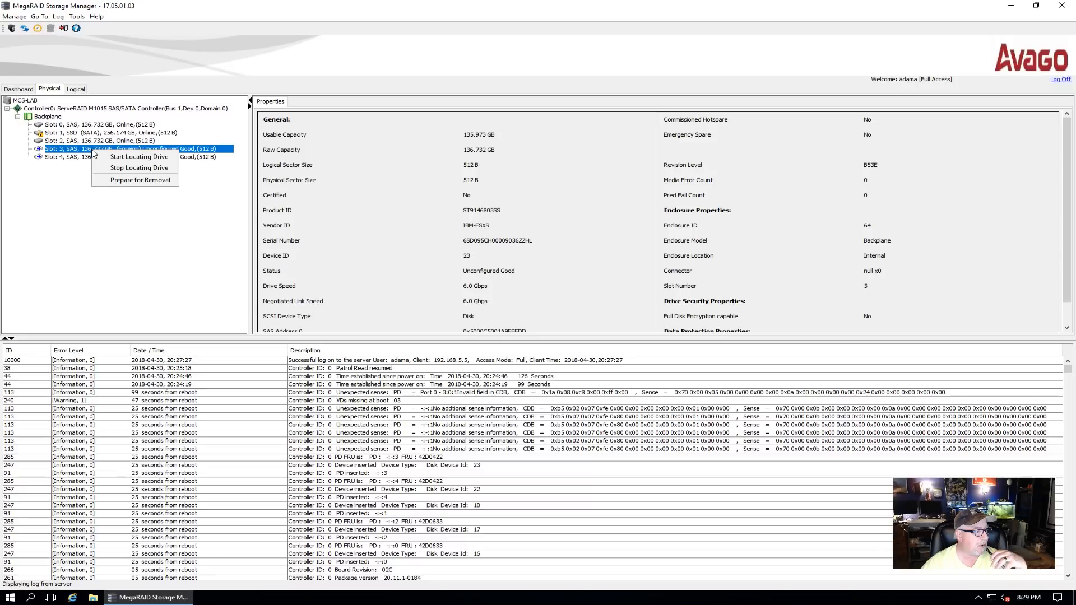
{"action": "left_click", "coordinate": [14, 15]}
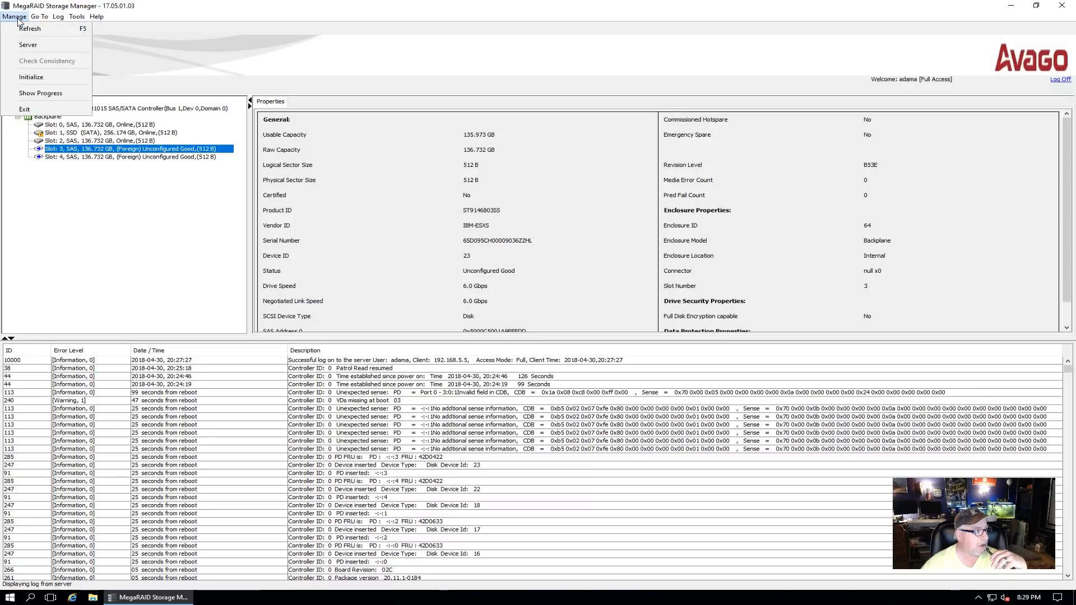
{"action": "left_click", "coordinate": [40, 15]}
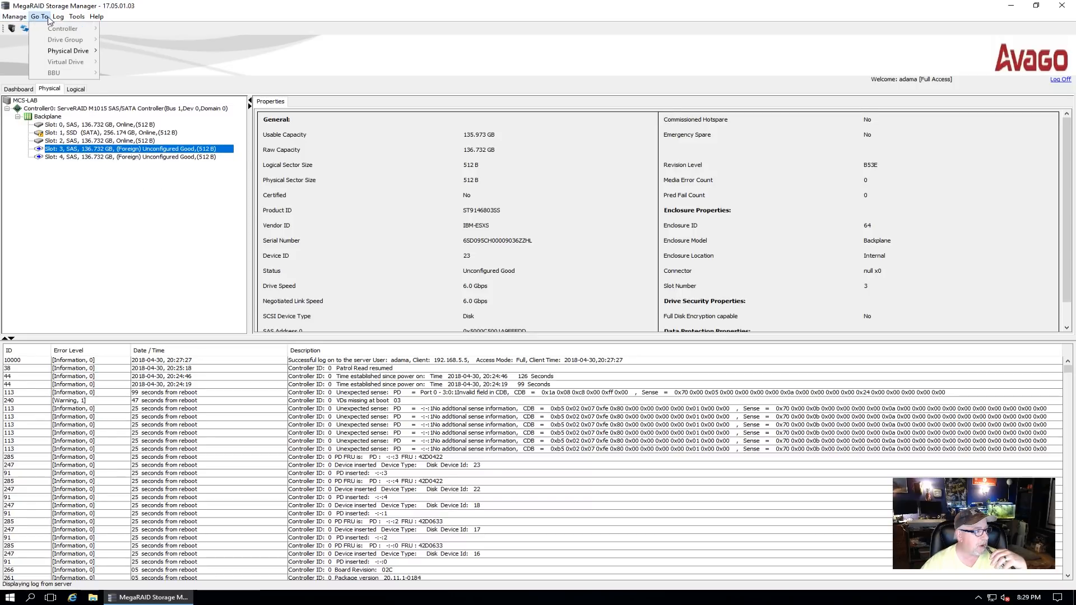
{"action": "left_click", "coordinate": [76, 16]}
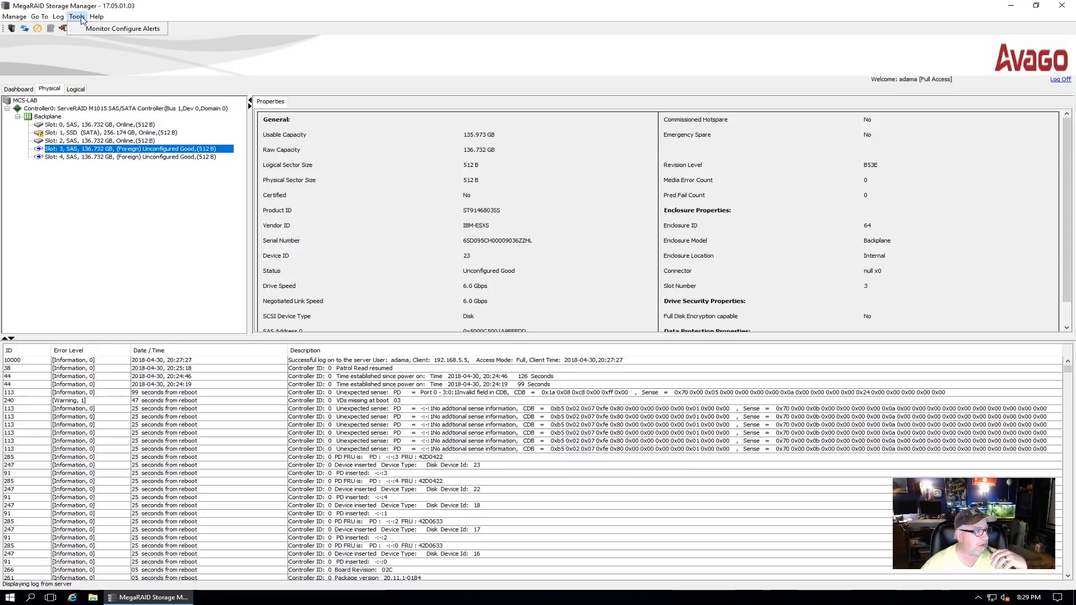
{"action": "left_click", "coordinate": [99, 108]}
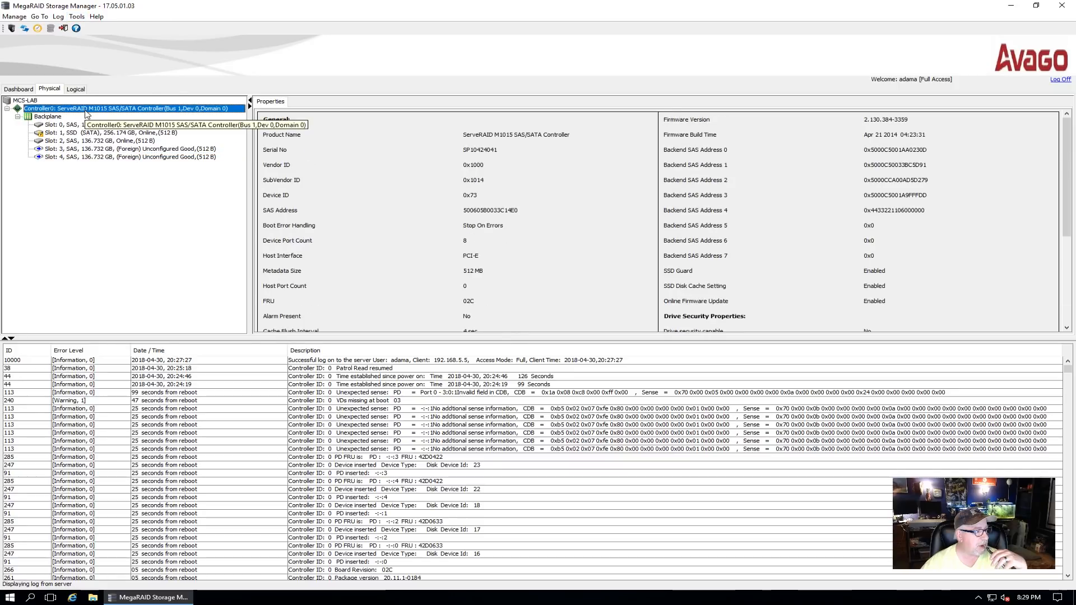
Scan the controller for foreign configurations and clear them, confirming the removal.
{"action": "right_click", "coordinate": [120, 107]}
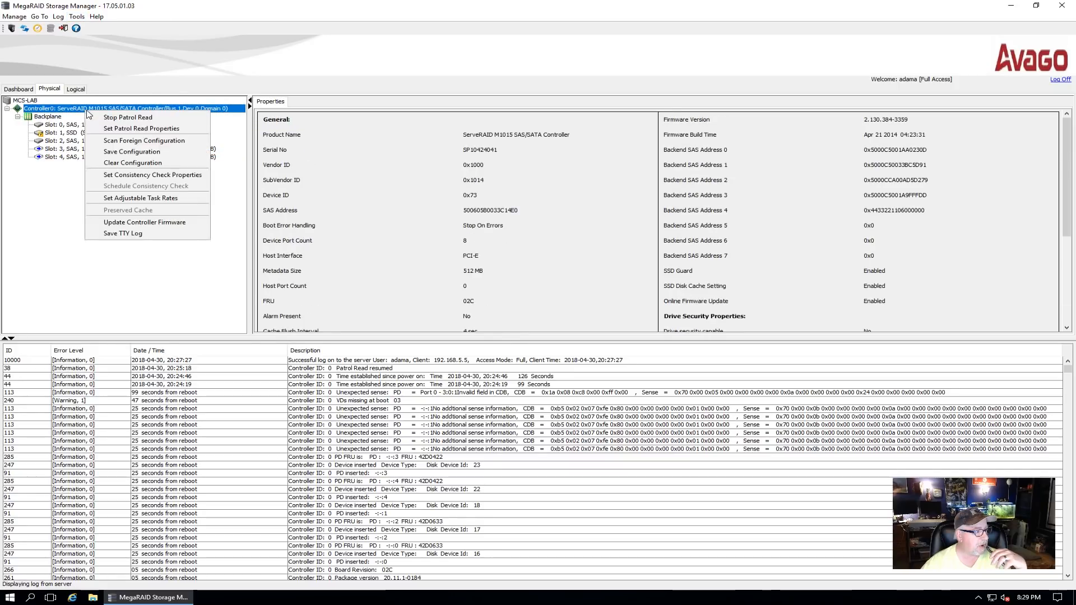
{"action": "mouse_move", "coordinate": [144, 140]}
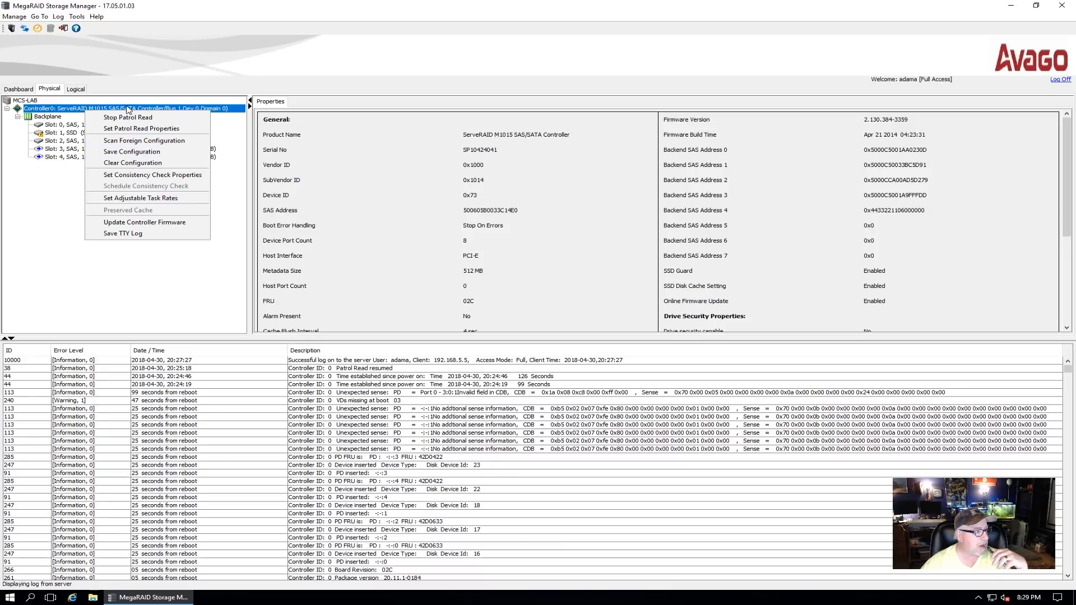
{"action": "mouse_move", "coordinate": [144, 141]}
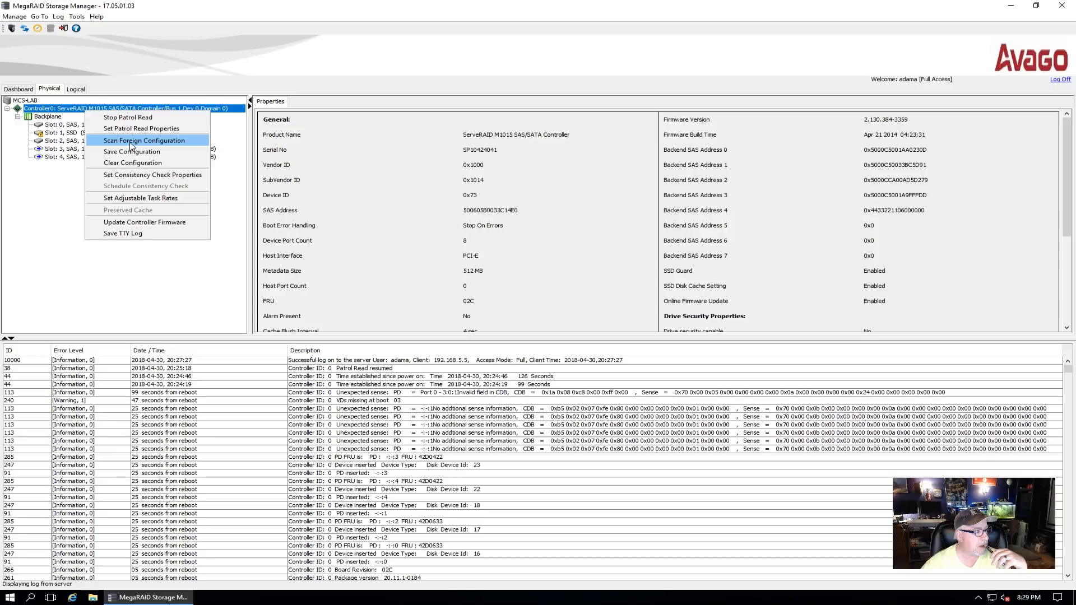
{"action": "left_click", "coordinate": [145, 140]}
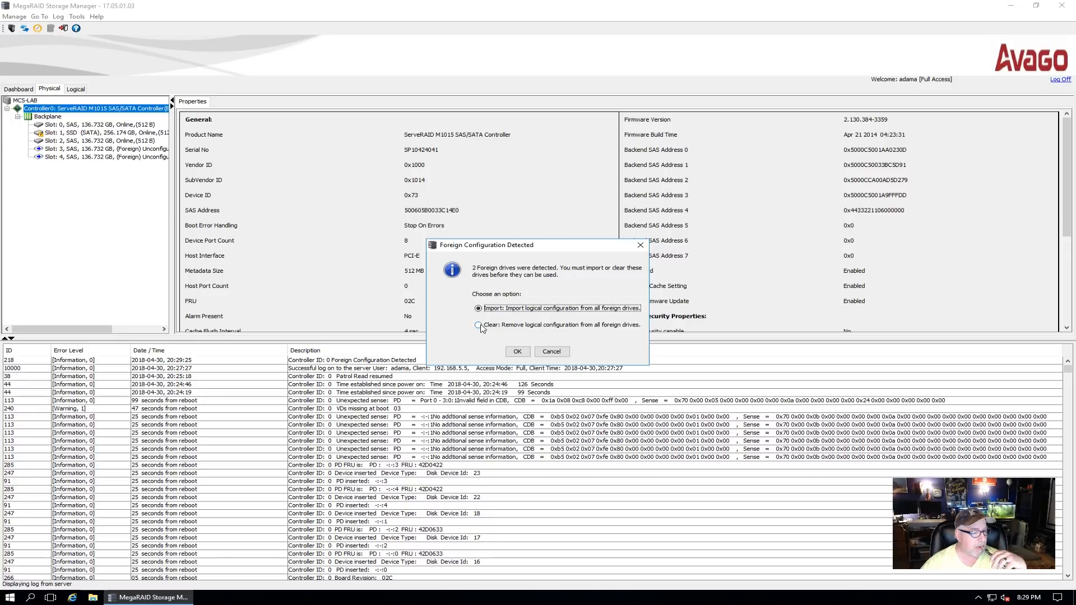
{"action": "left_click", "coordinate": [478, 324]}
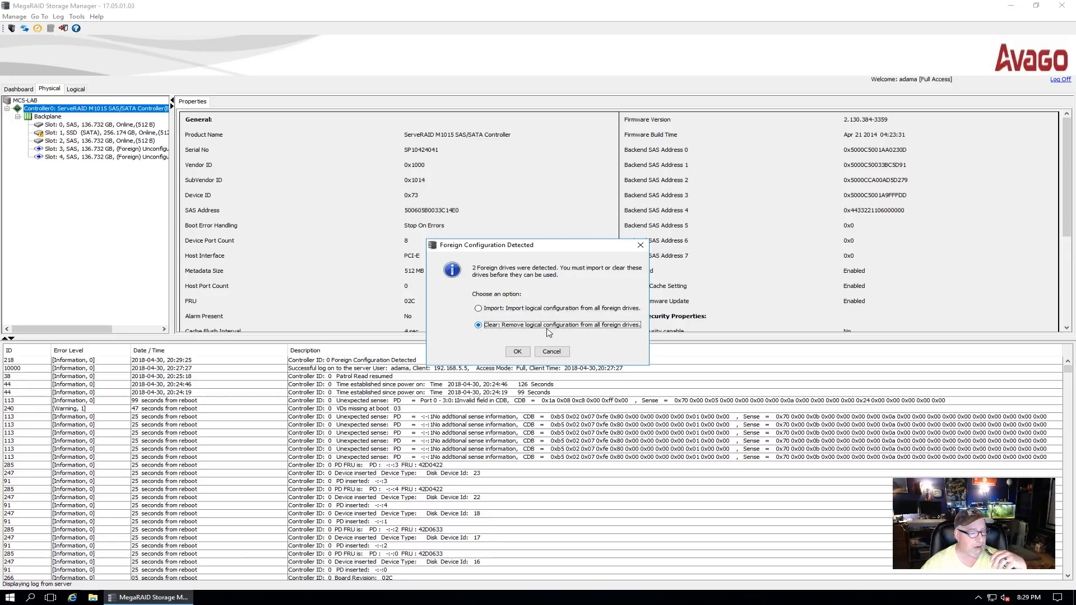
{"action": "mouse_move", "coordinate": [564, 329]}
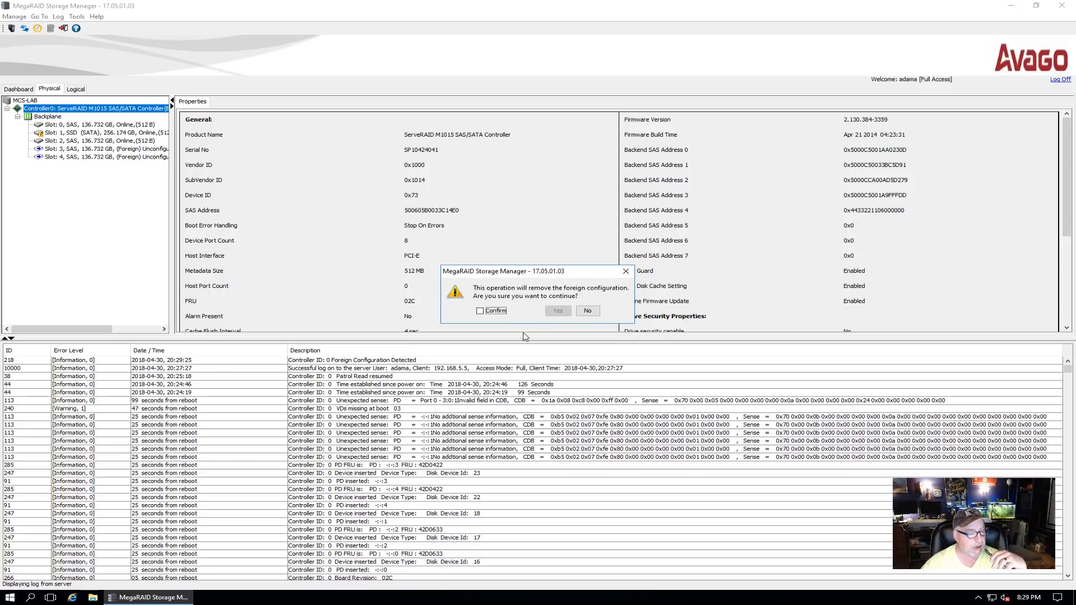
{"action": "left_click", "coordinate": [556, 309]}
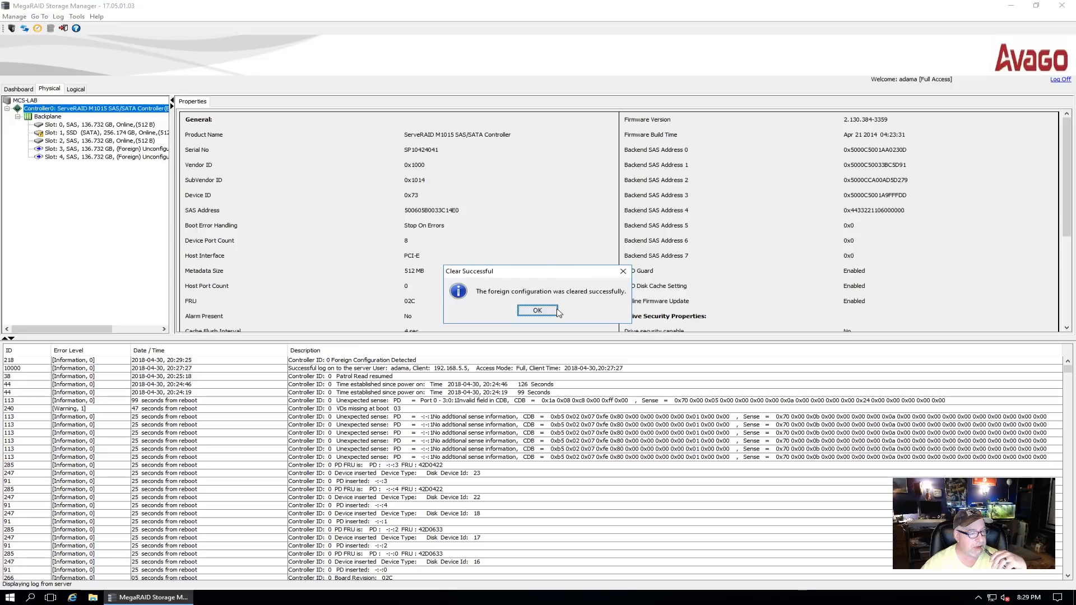
{"action": "left_click", "coordinate": [537, 310]}
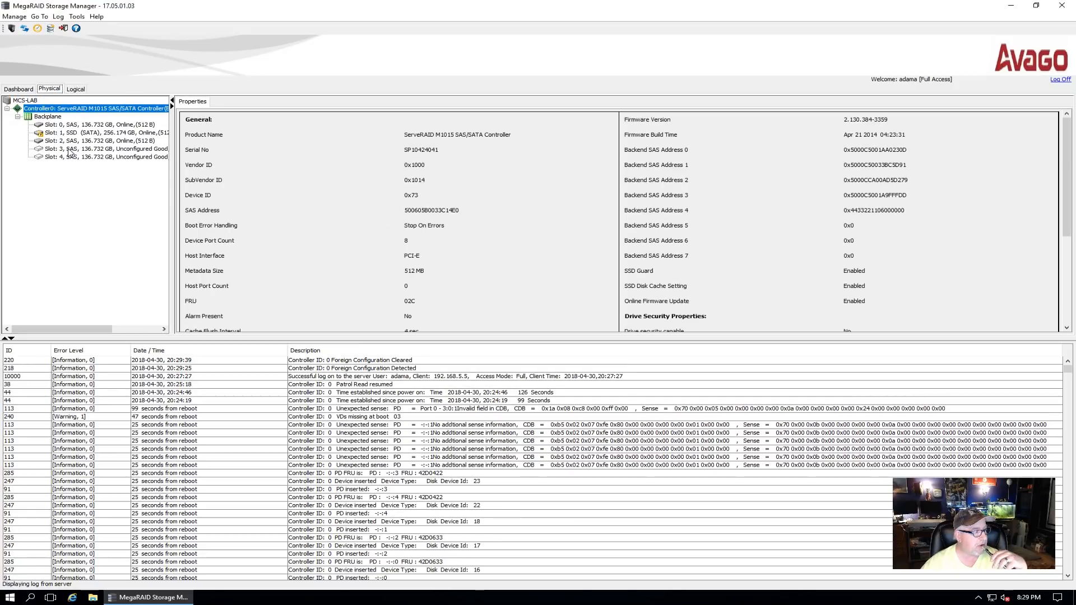
Review the unconfigured slot 3 drive in the Logical view, then return to the dashboard.
{"action": "right_click", "coordinate": [89, 149]}
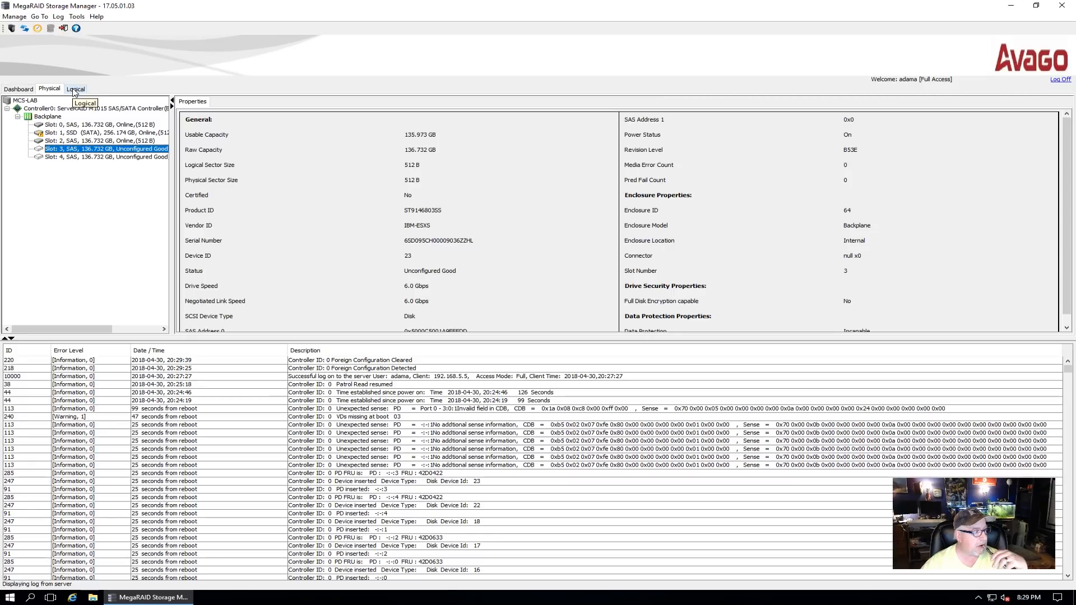
{"action": "left_click", "coordinate": [74, 89]}
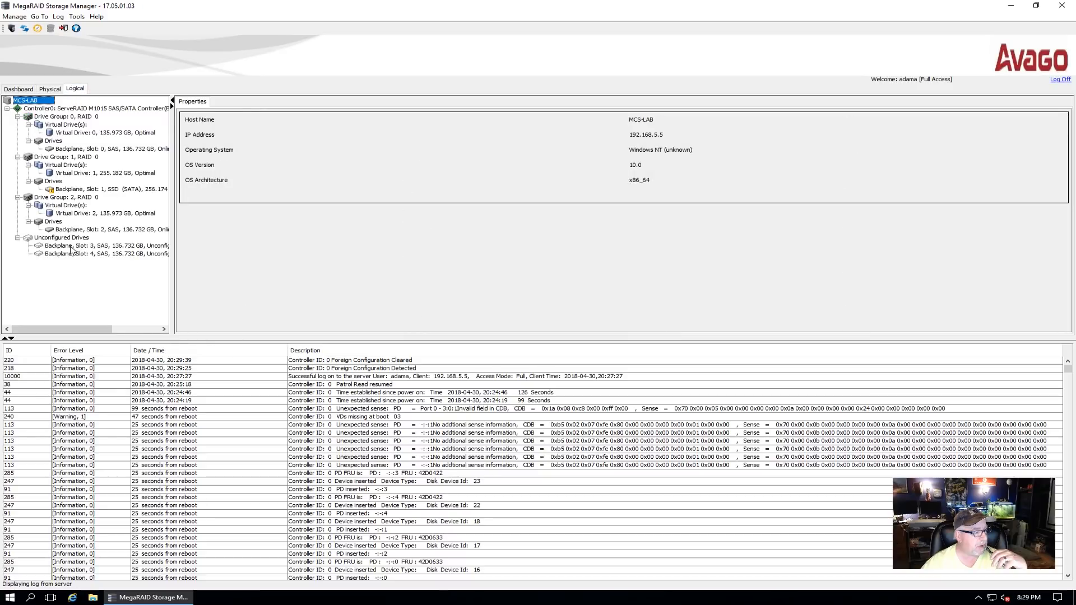
{"action": "right_click", "coordinate": [96, 245]}
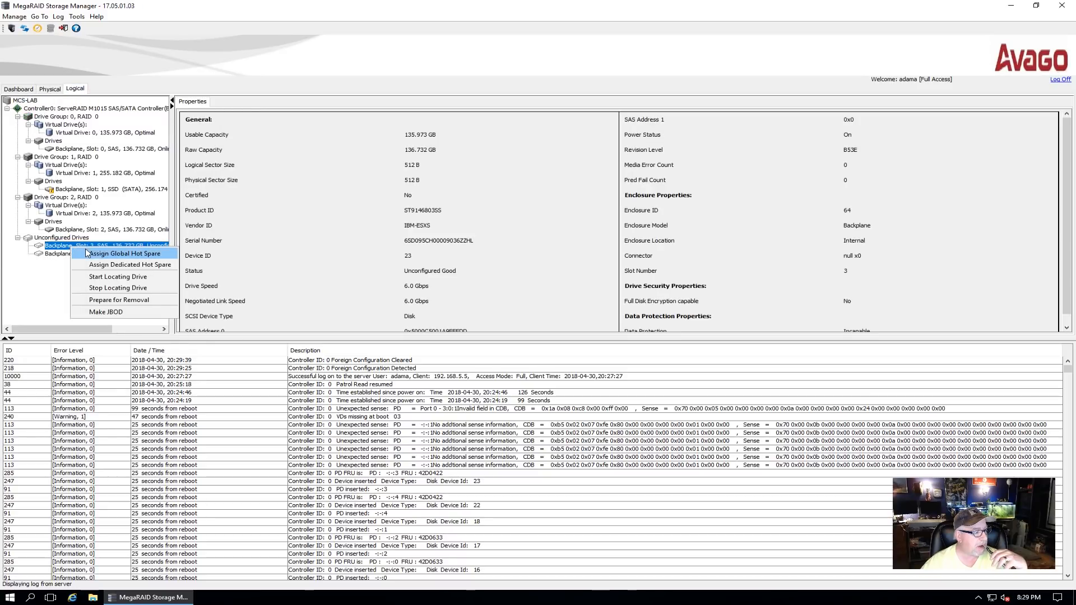
{"action": "mouse_move", "coordinate": [129, 264]}
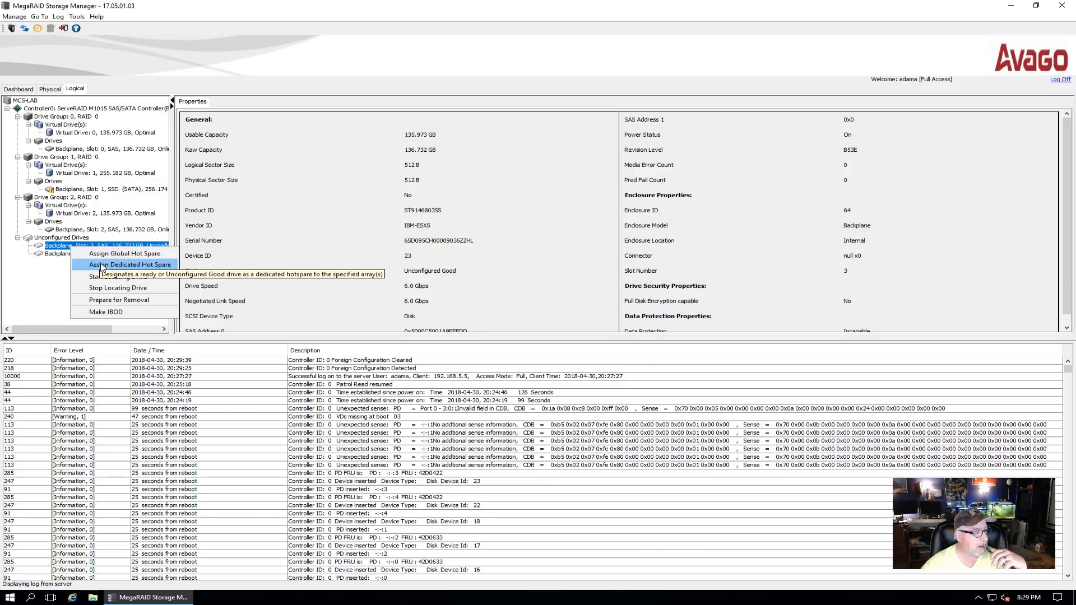
{"action": "mouse_move", "coordinate": [123, 253]}
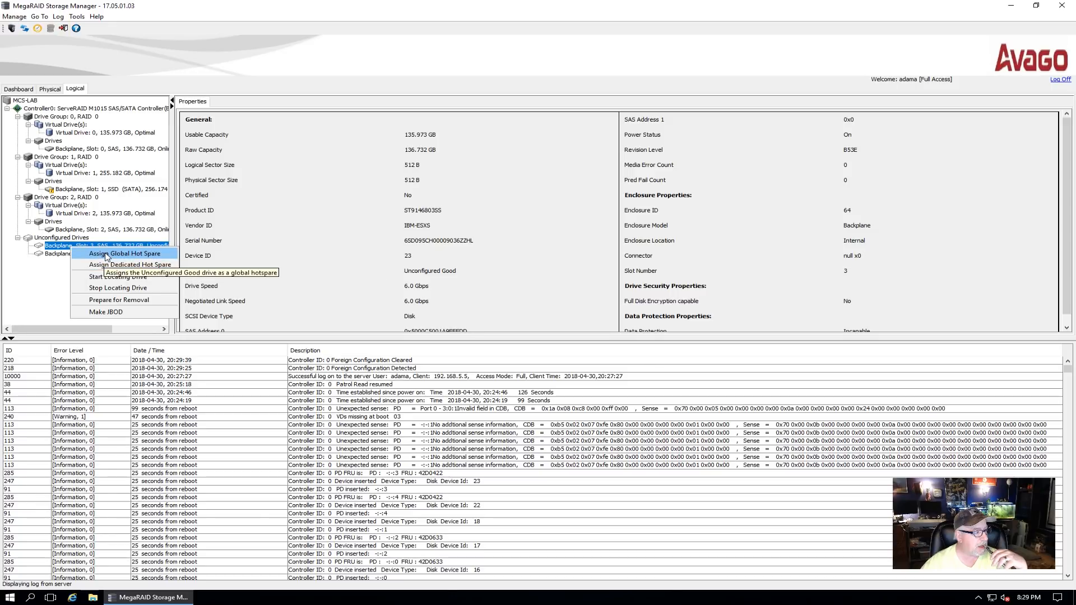
{"action": "mouse_move", "coordinate": [78, 226]}
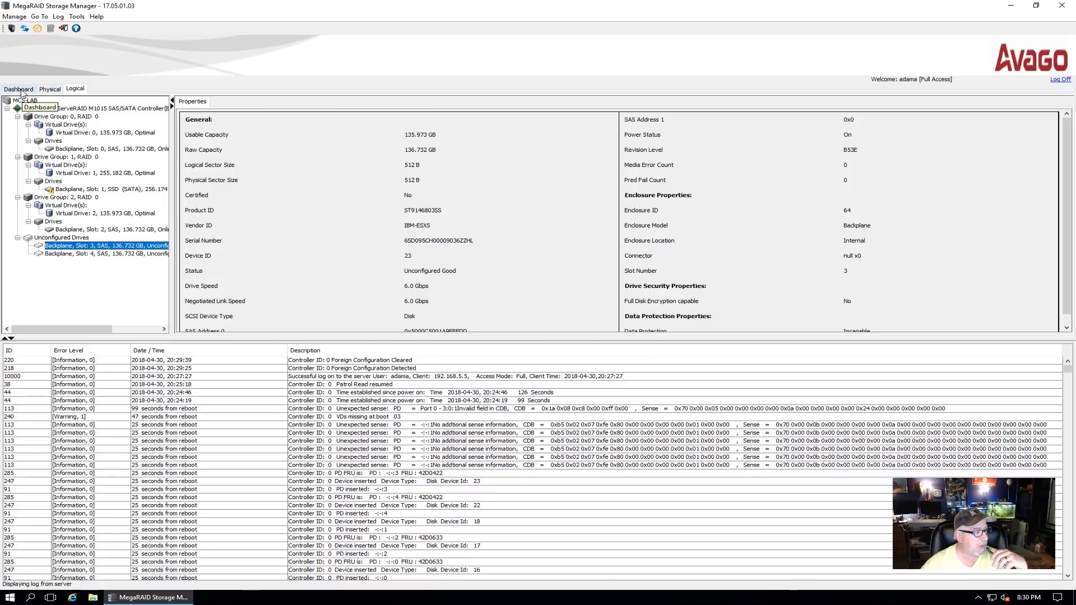
{"action": "left_click", "coordinate": [18, 87]}
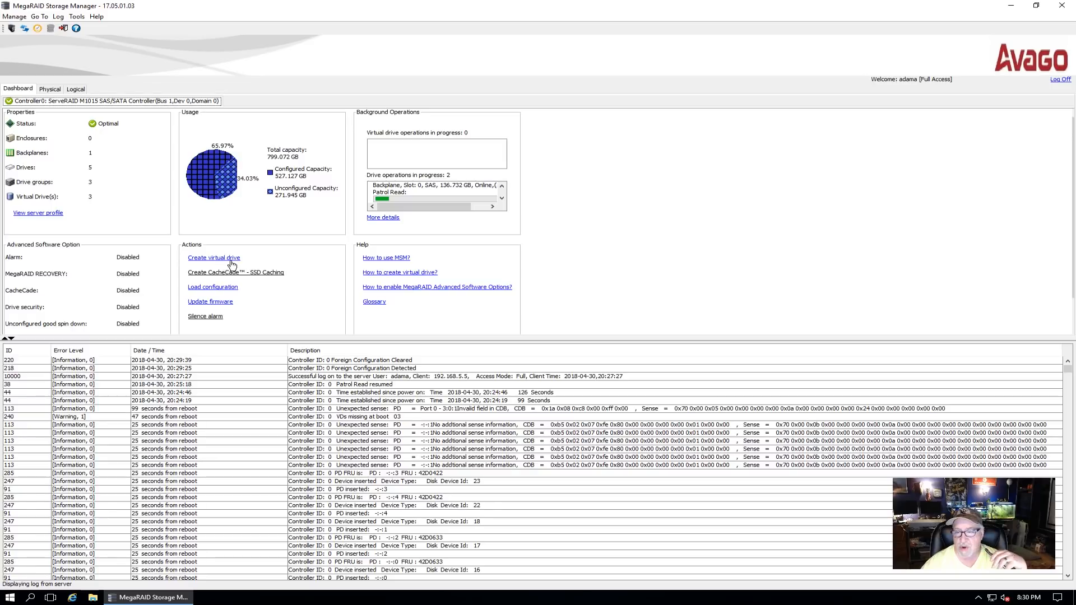
{"action": "mouse_move", "coordinate": [222, 260]}
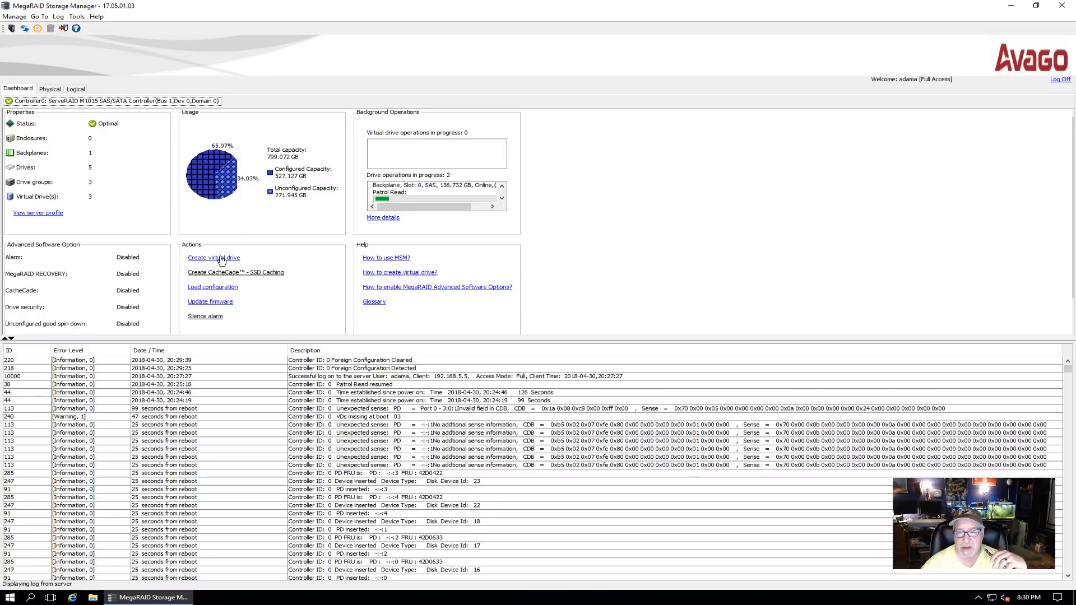
Create a 135.973 GB single-drive RAID 0 Virtual Drive 3 and view the drive groups.
{"action": "left_click", "coordinate": [213, 257]}
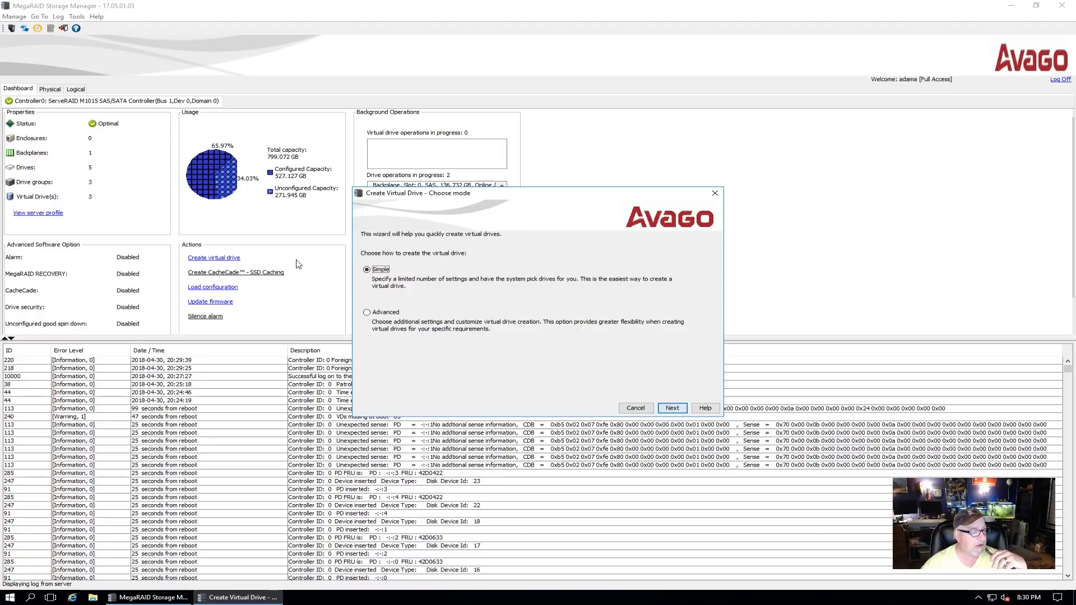
{"action": "mouse_move", "coordinate": [438, 296]}
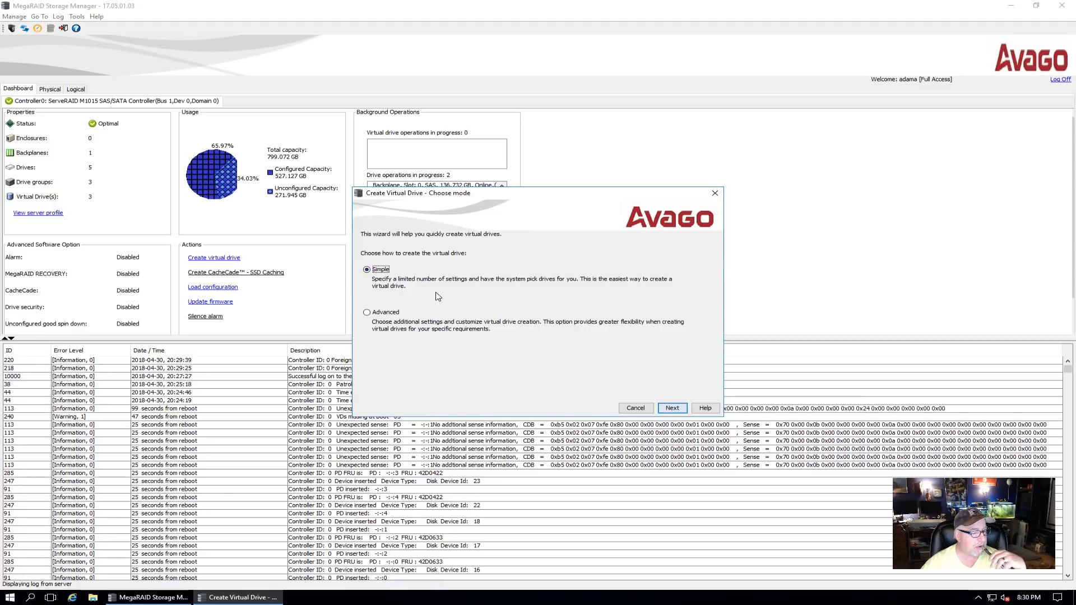
{"action": "mouse_move", "coordinate": [407, 312]}
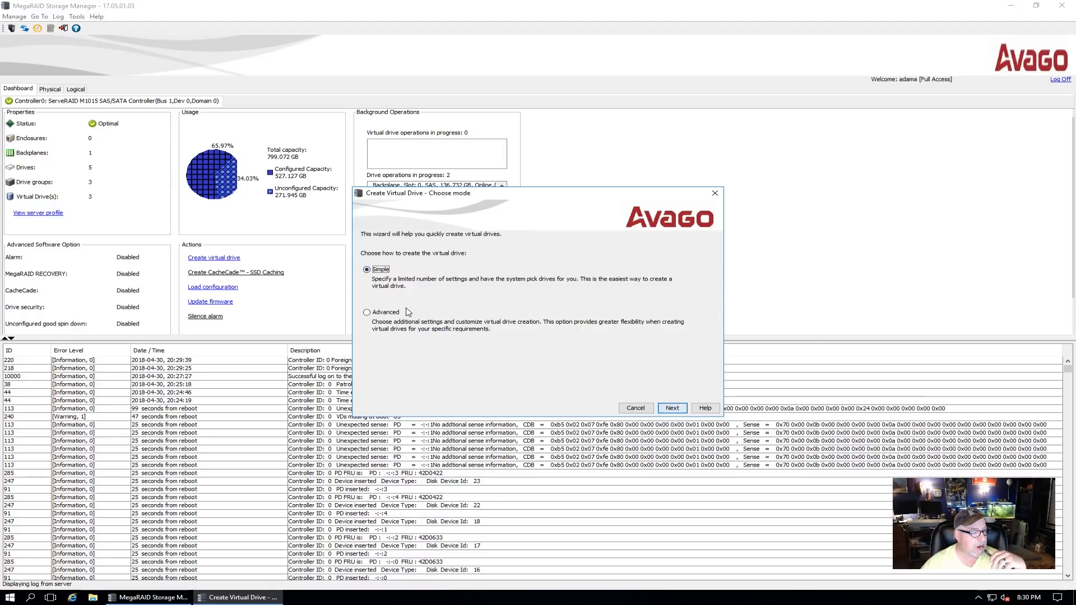
{"action": "left_click", "coordinate": [634, 408]}
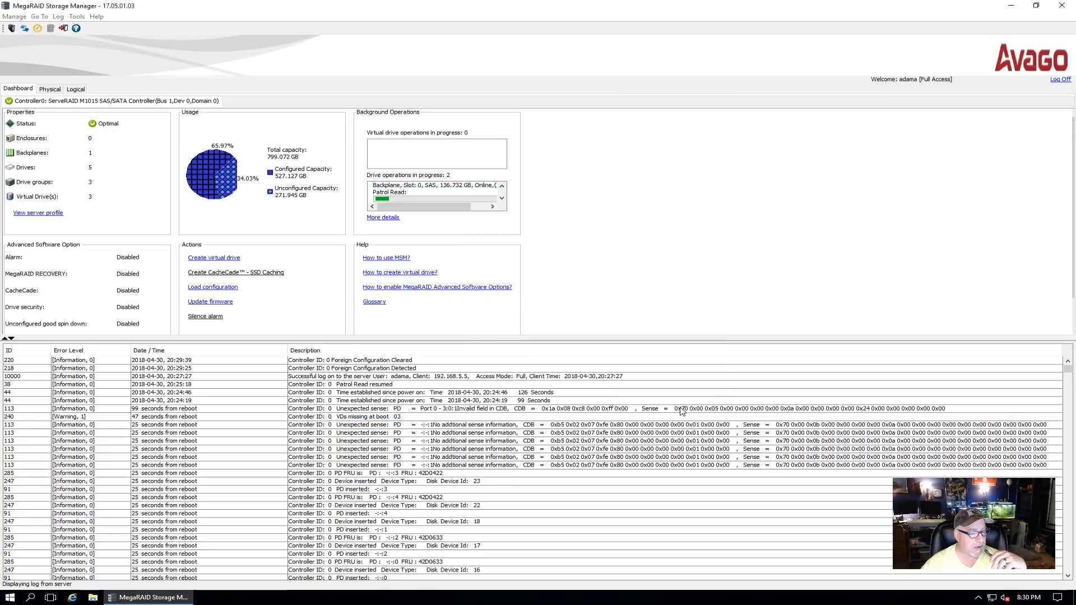
{"action": "left_click", "coordinate": [214, 257]}
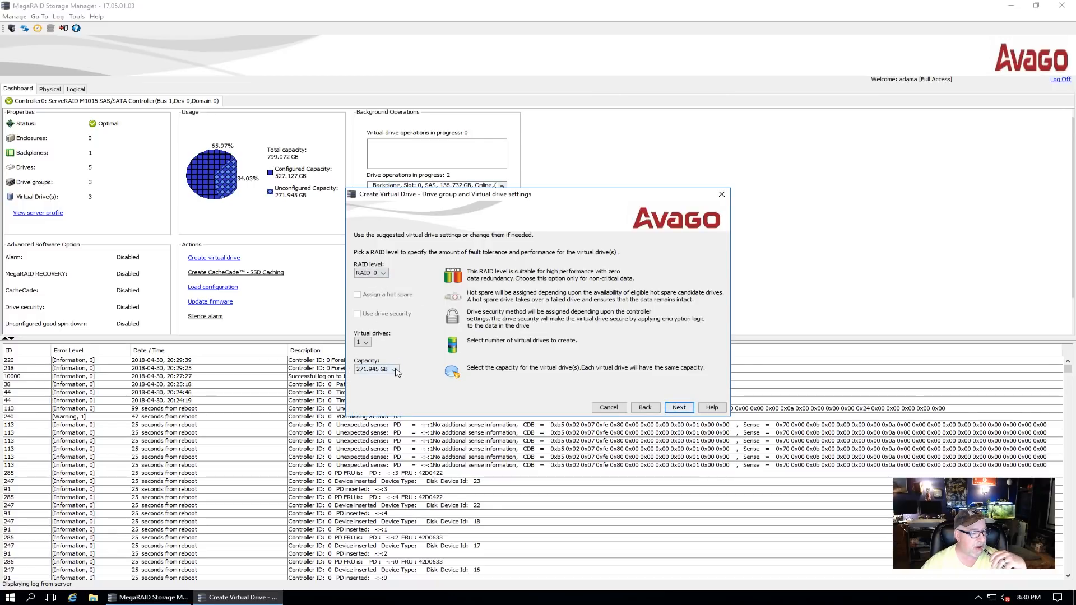
{"action": "left_click", "coordinate": [394, 369]}
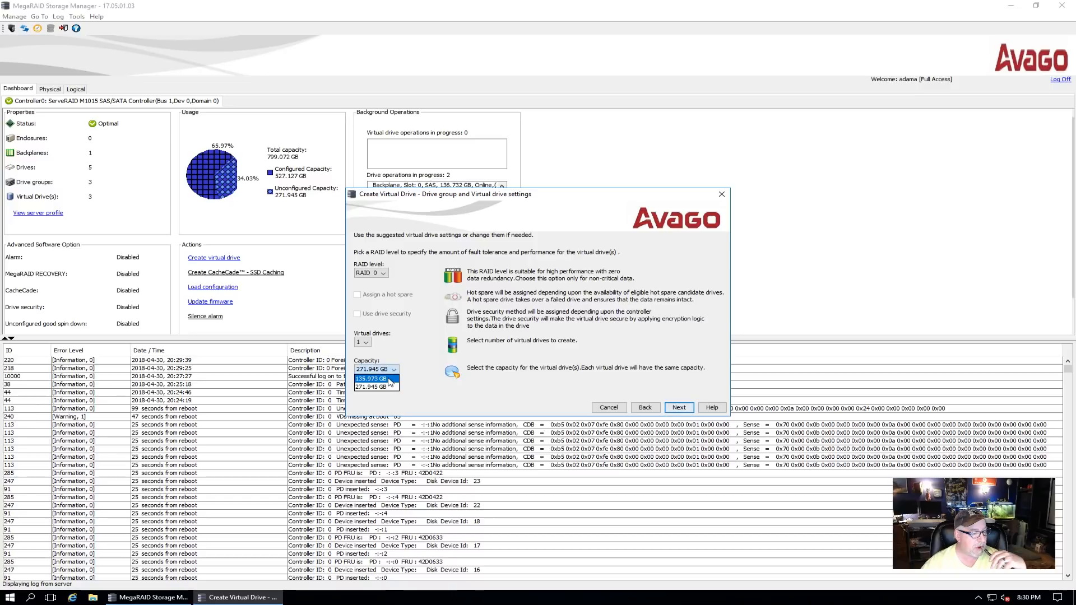
{"action": "left_click", "coordinate": [372, 378]}
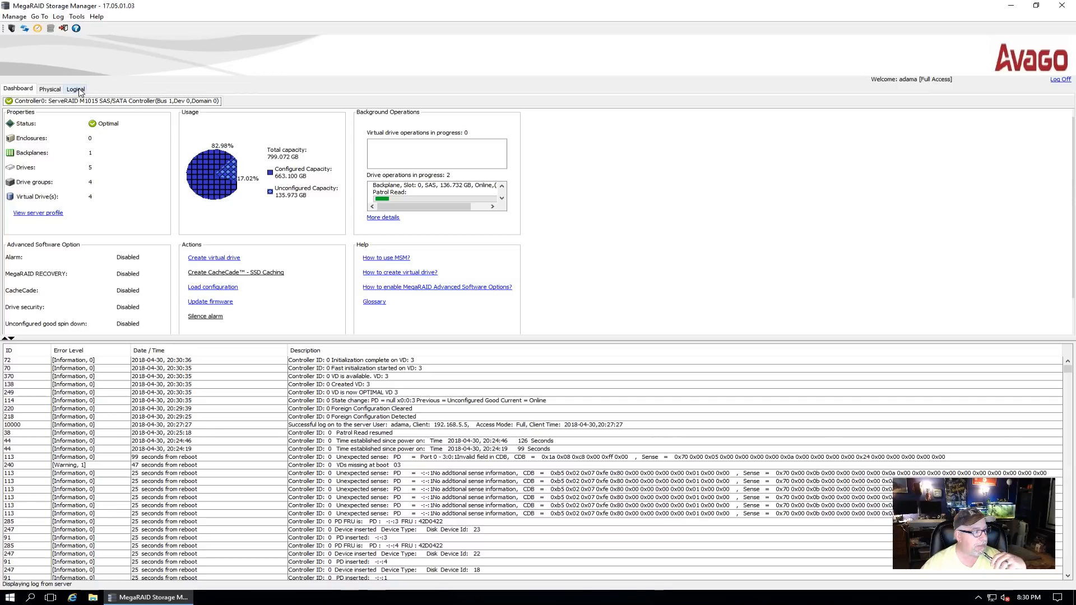
{"action": "left_click", "coordinate": [74, 88]}
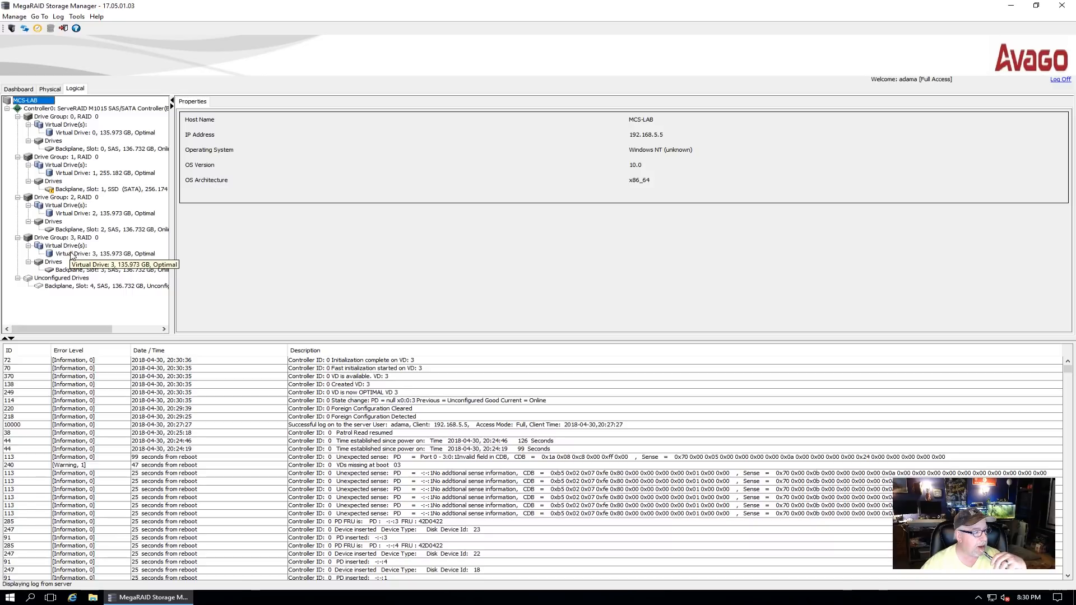
{"action": "mouse_move", "coordinate": [72, 292]}
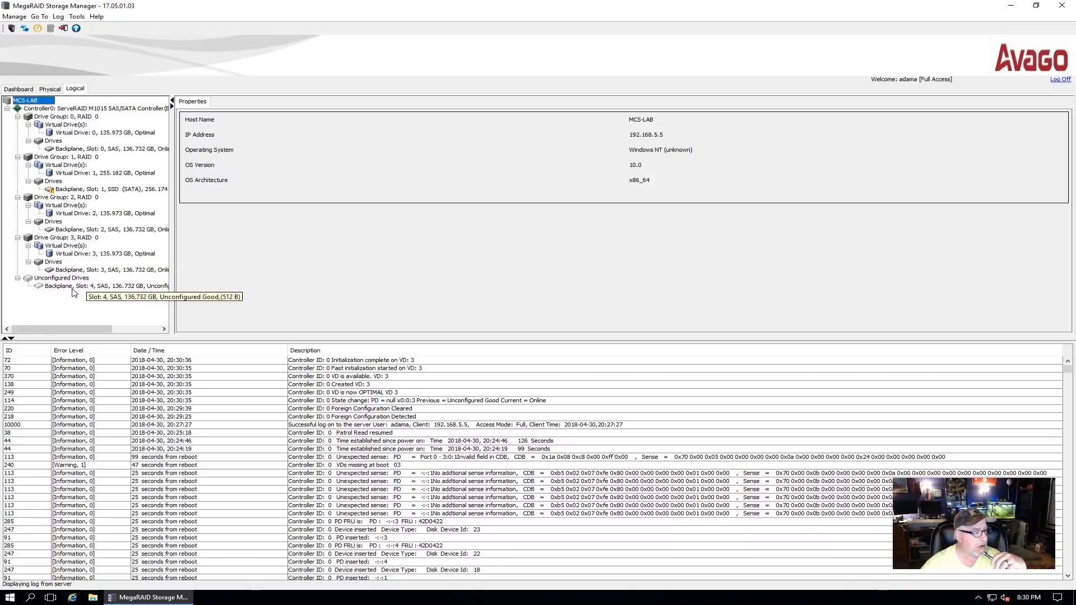
{"action": "mouse_move", "coordinate": [51, 110]}
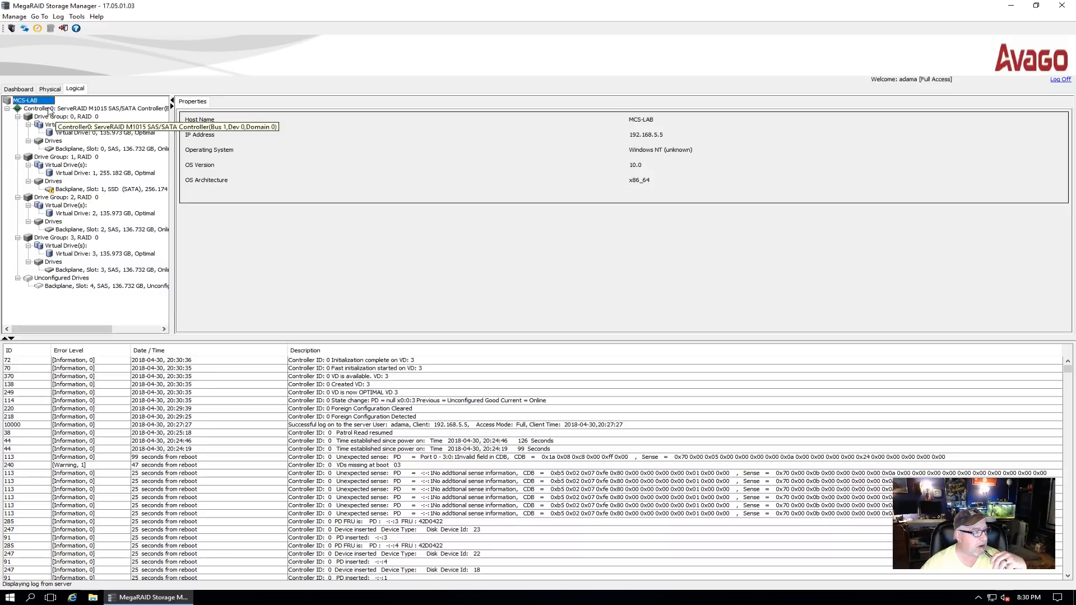
Create Virtual Drive 4 from the last unconfigured drive using the dashboard wizard.
{"action": "left_click", "coordinate": [18, 88]}
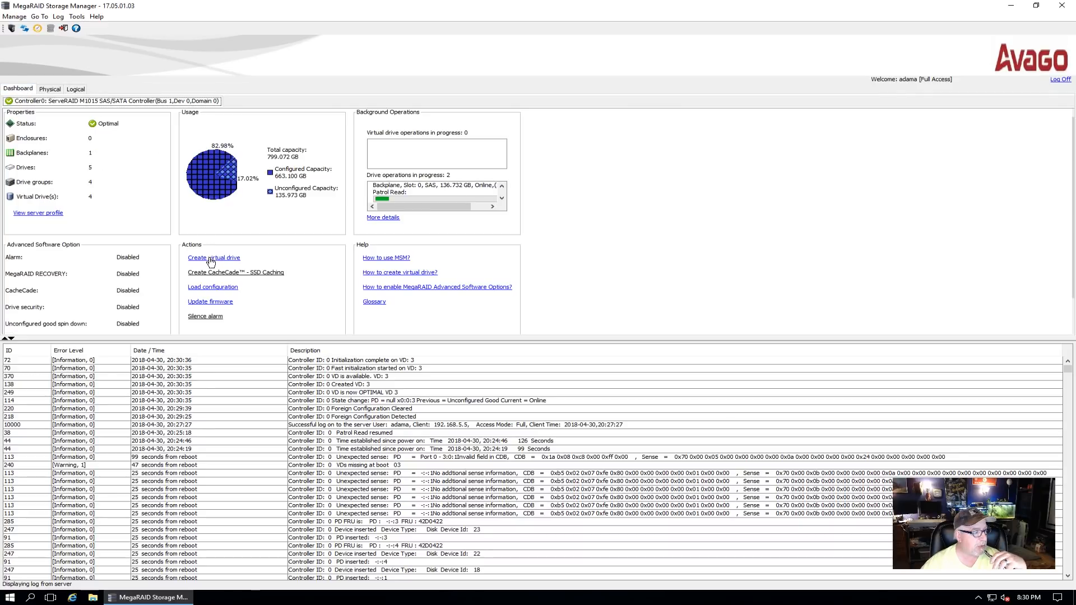
{"action": "left_click", "coordinate": [213, 257]}
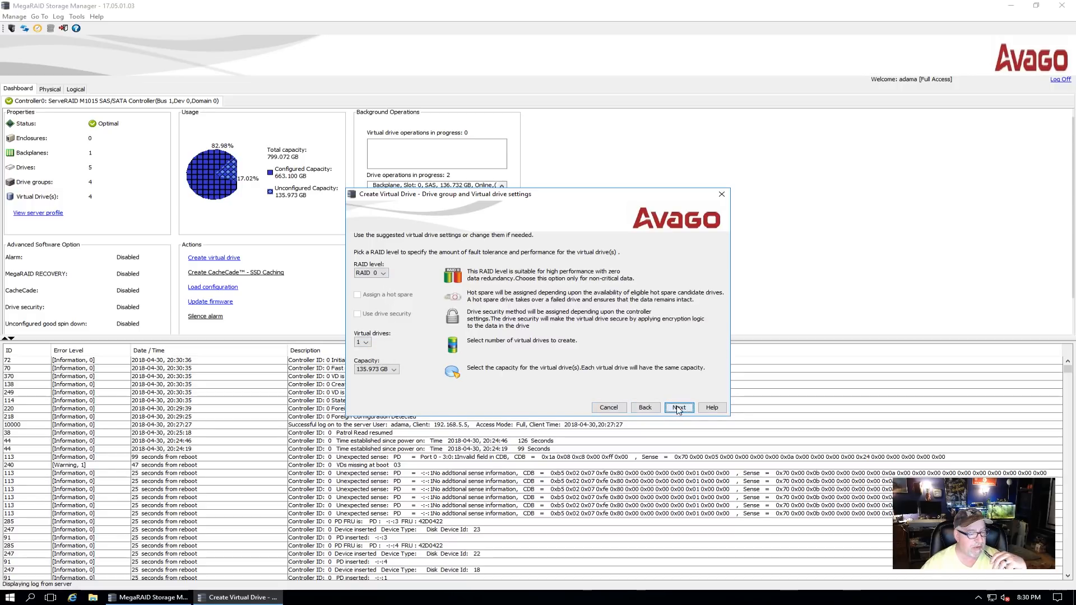
{"action": "left_click", "coordinate": [678, 407]}
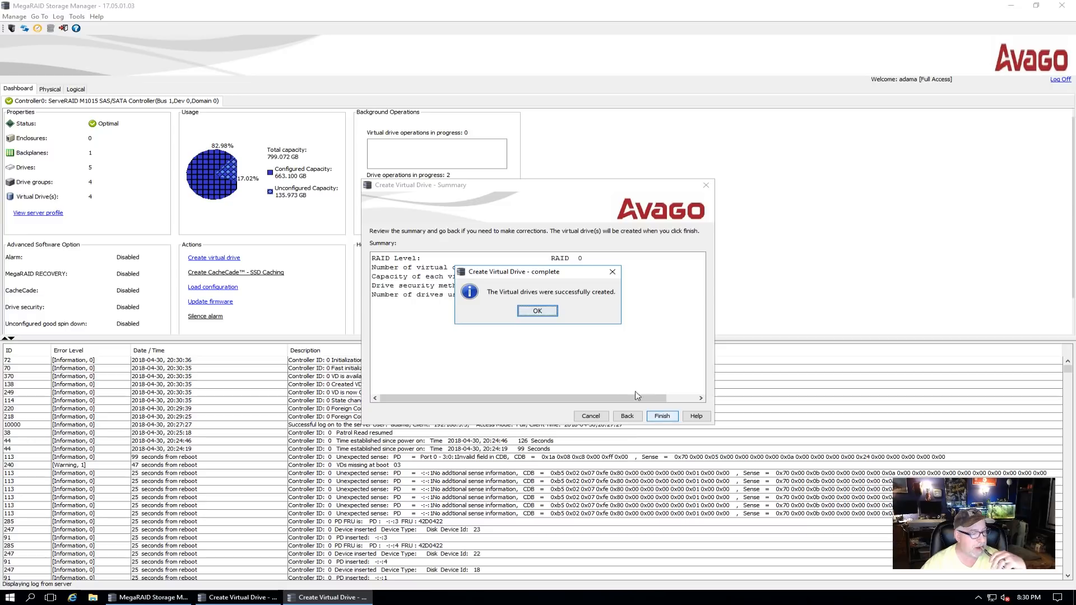
{"action": "left_click", "coordinate": [537, 311]}
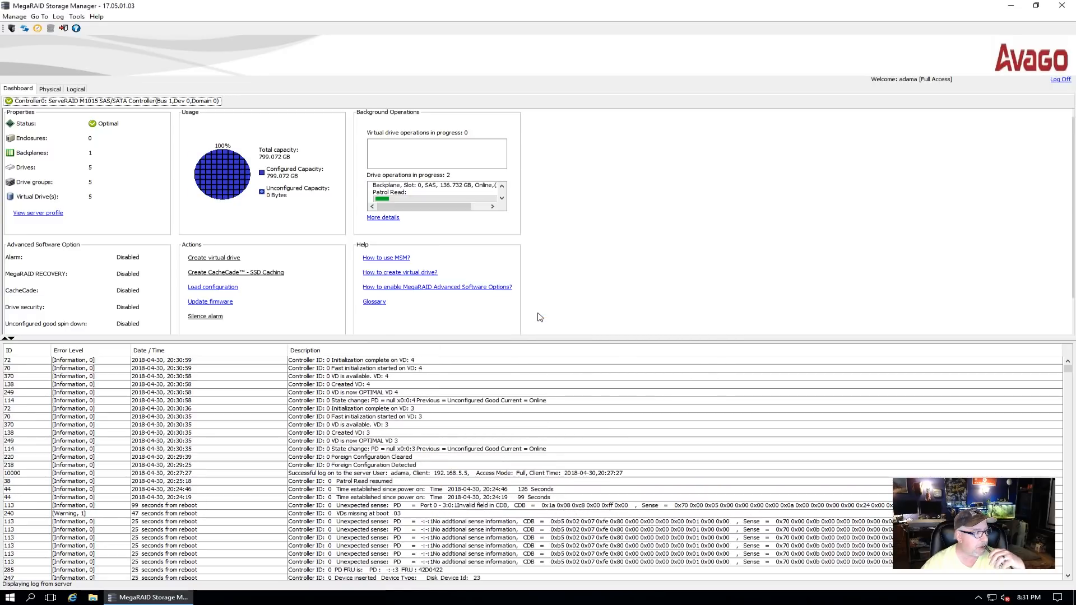
{"action": "mouse_move", "coordinate": [762, 235]}
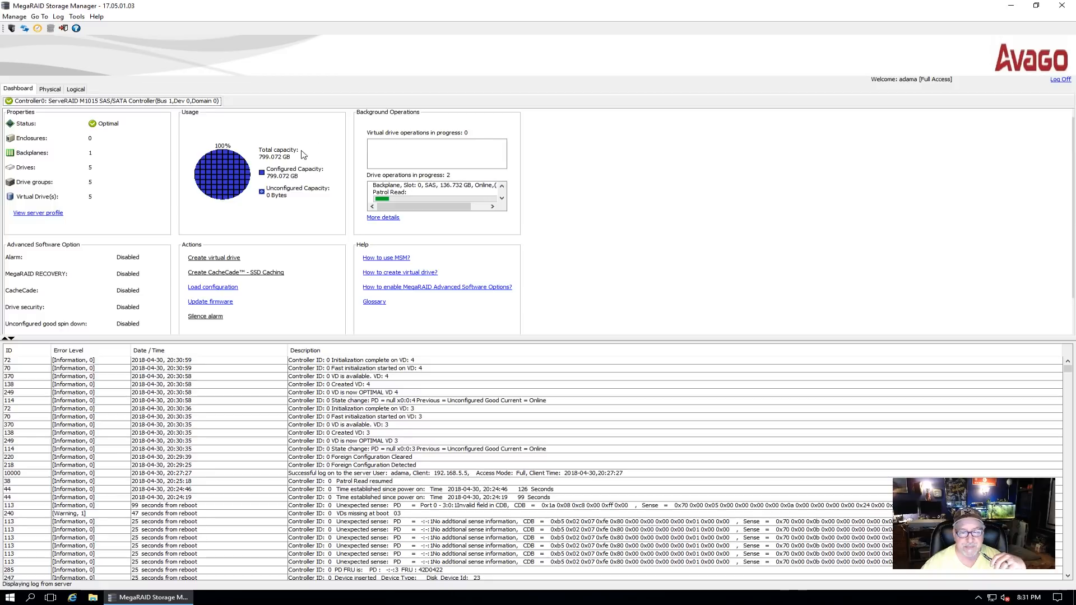
Confirm slot 3 is Online, then review Virtual Drives 2, 3 and 4 and their actions.
{"action": "left_click", "coordinate": [49, 89]}
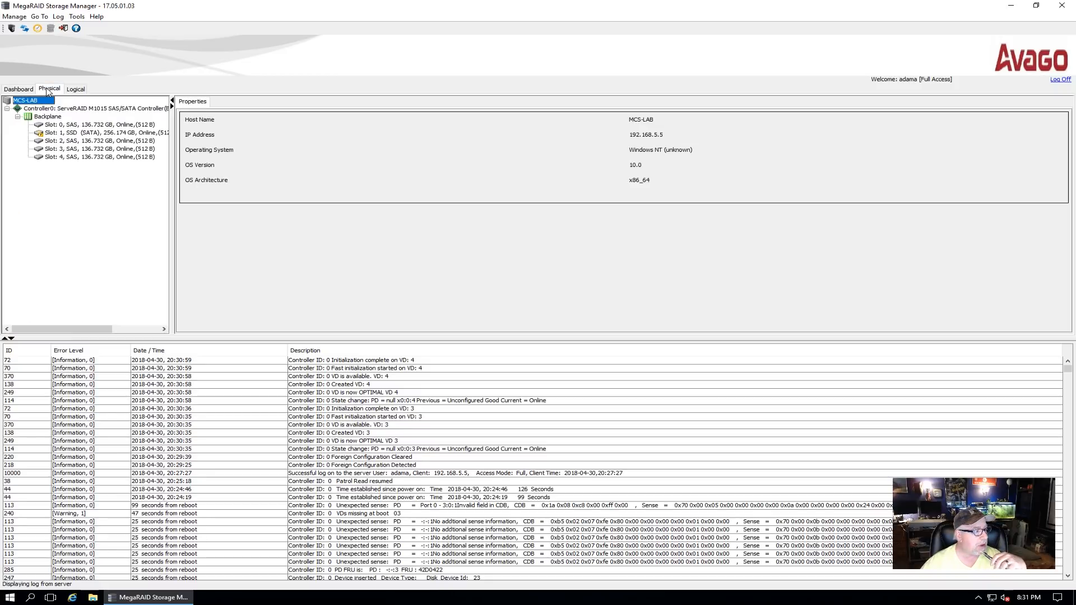
{"action": "left_click", "coordinate": [96, 149]}
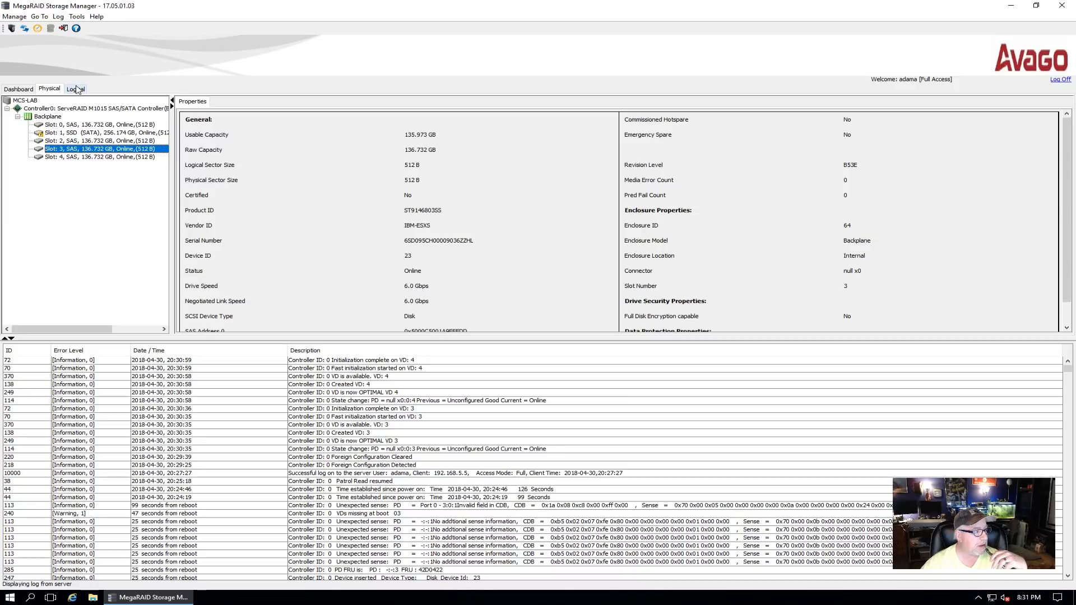
{"action": "left_click", "coordinate": [74, 89]}
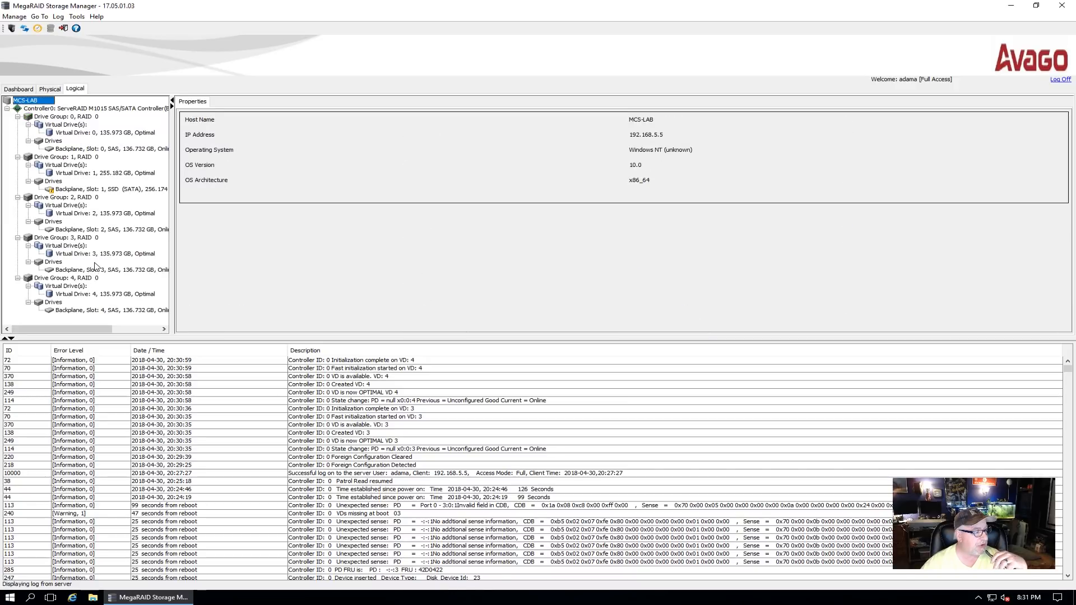
{"action": "left_click", "coordinate": [106, 253]}
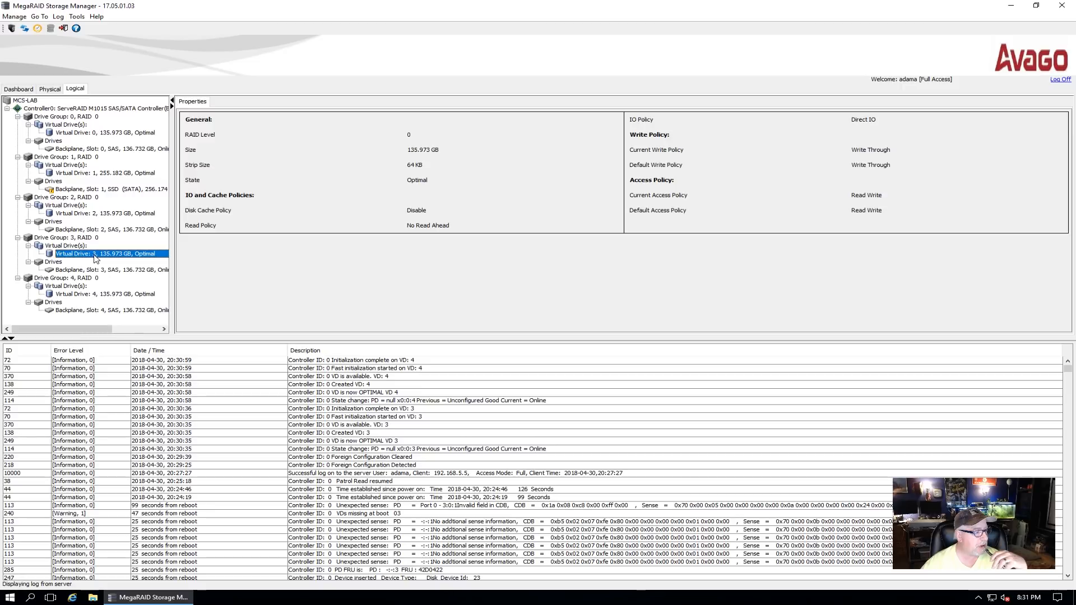
{"action": "right_click", "coordinate": [107, 254]}
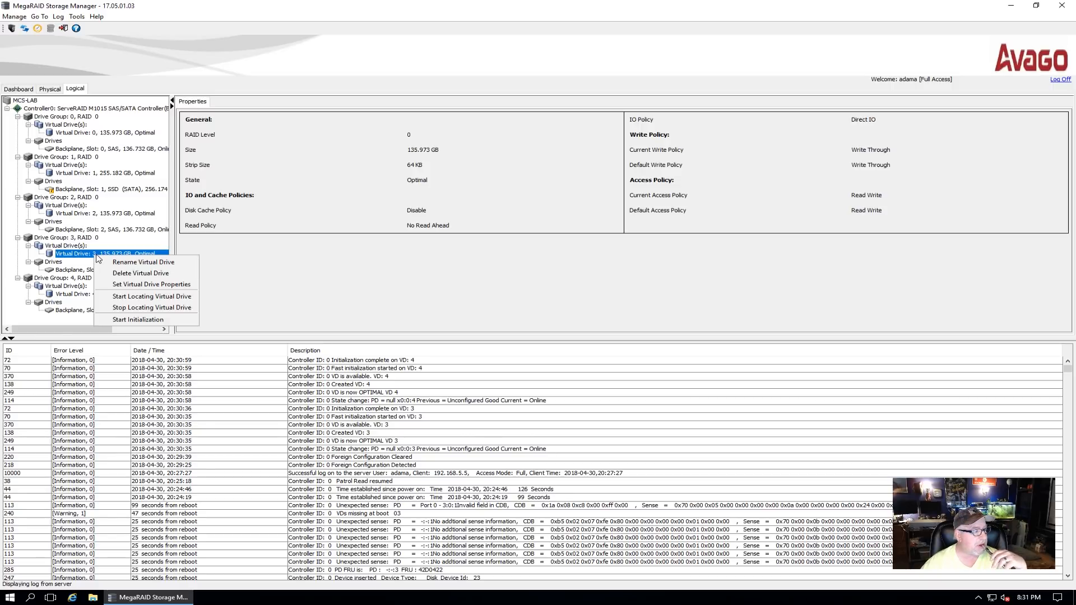
{"action": "mouse_move", "coordinate": [78, 256]}
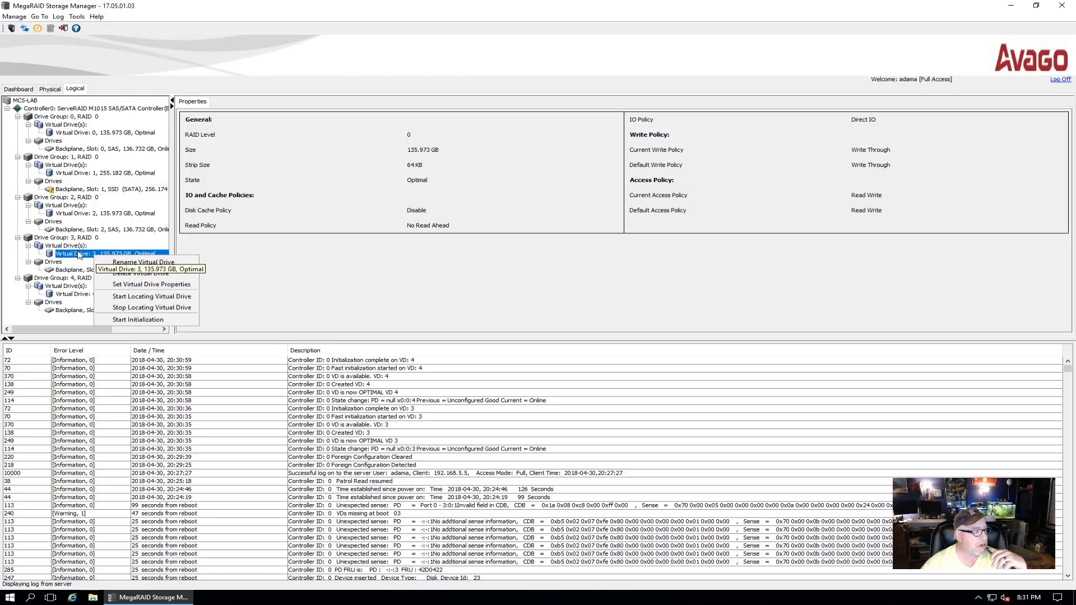
{"action": "left_click", "coordinate": [107, 213]}
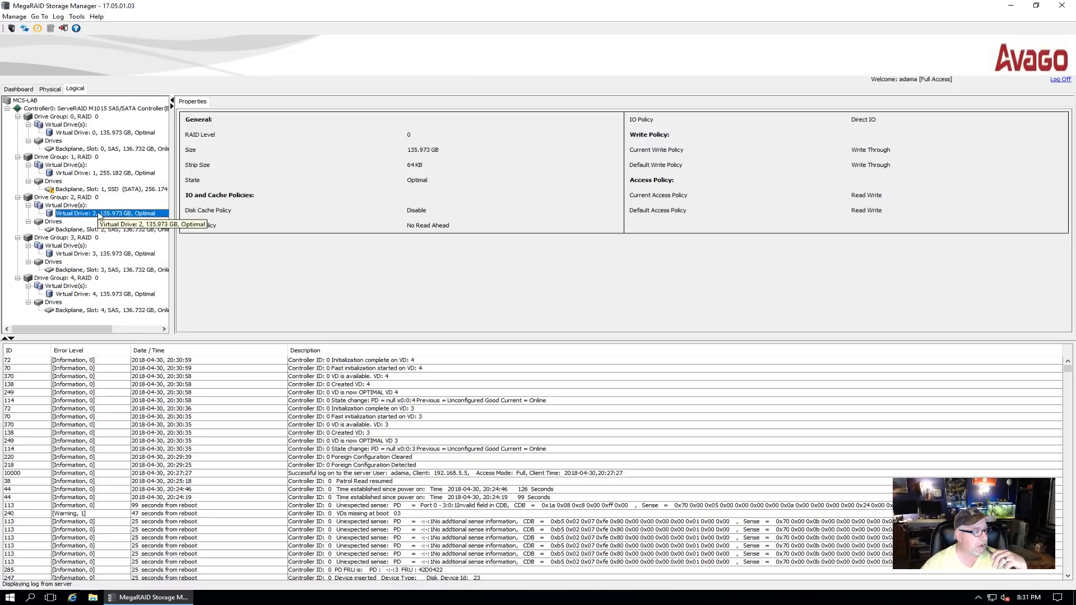
{"action": "left_click", "coordinate": [106, 294]}
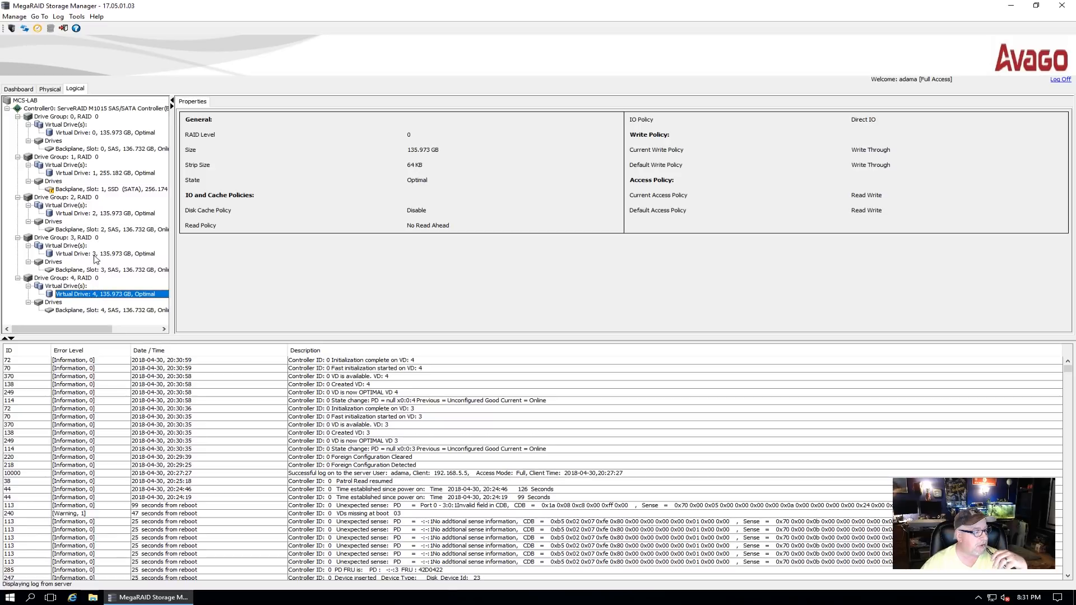
{"action": "right_click", "coordinate": [107, 253]}
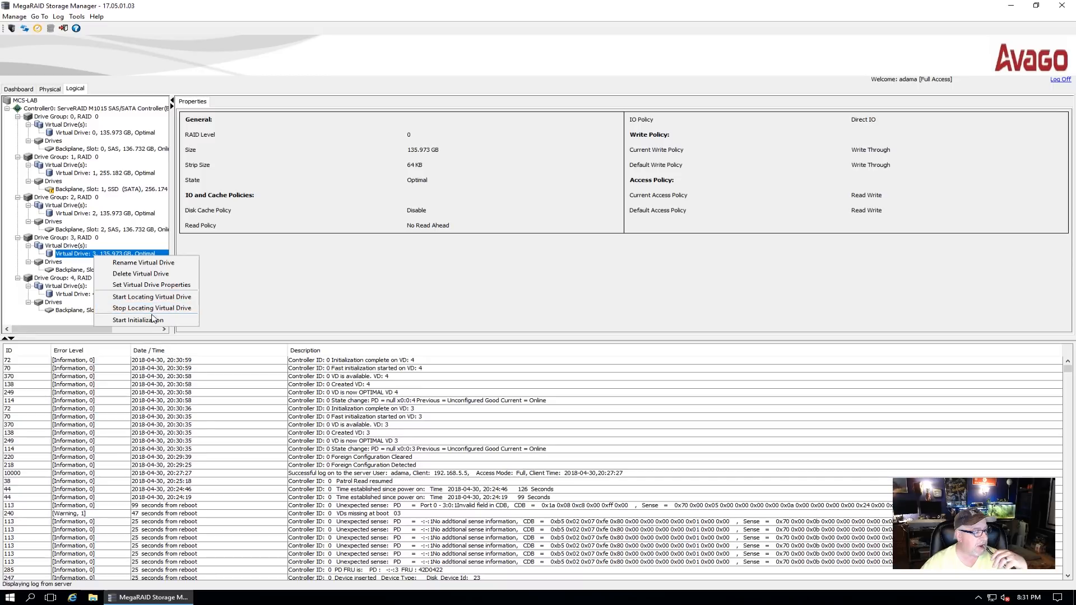
Fast-initialize Virtual Drive 3, accepting the data-loss warning, and dismiss the Windows updates notification.
{"action": "left_click", "coordinate": [138, 320]}
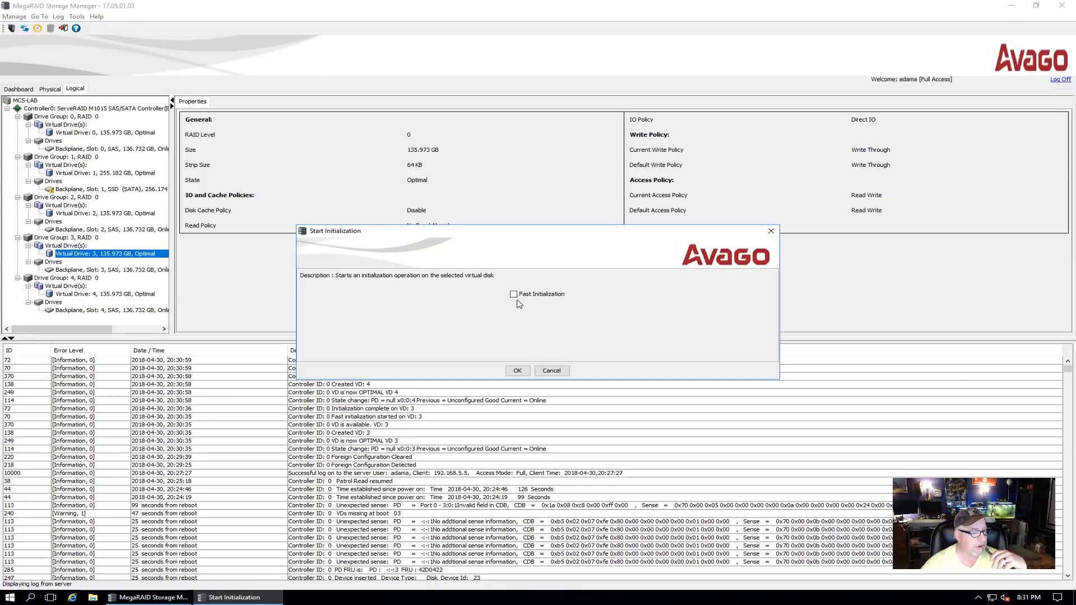
{"action": "left_click", "coordinate": [517, 370]}
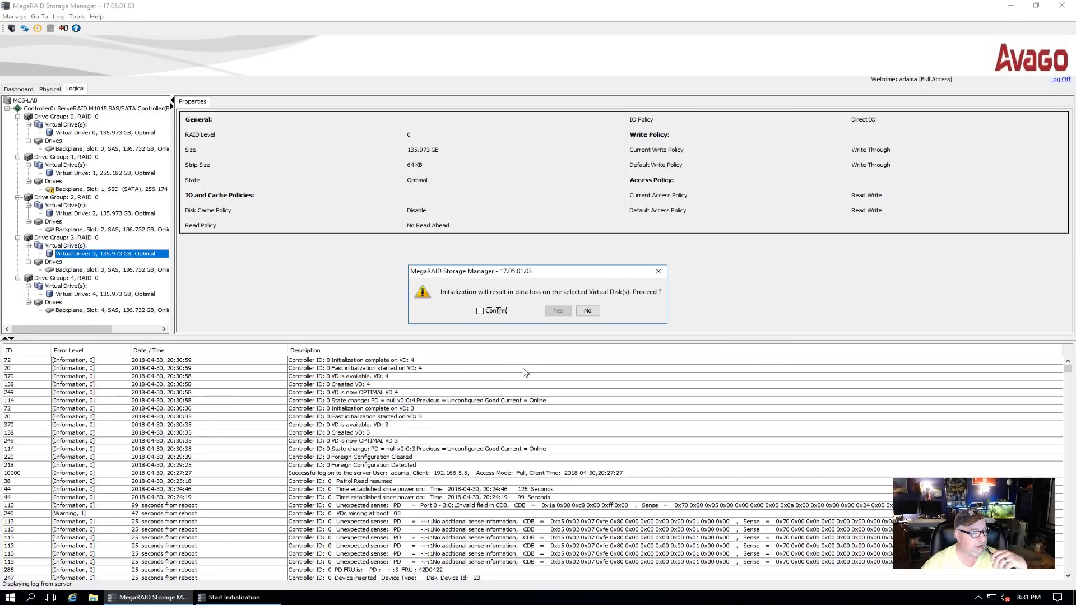
{"action": "left_click", "coordinate": [480, 311]}
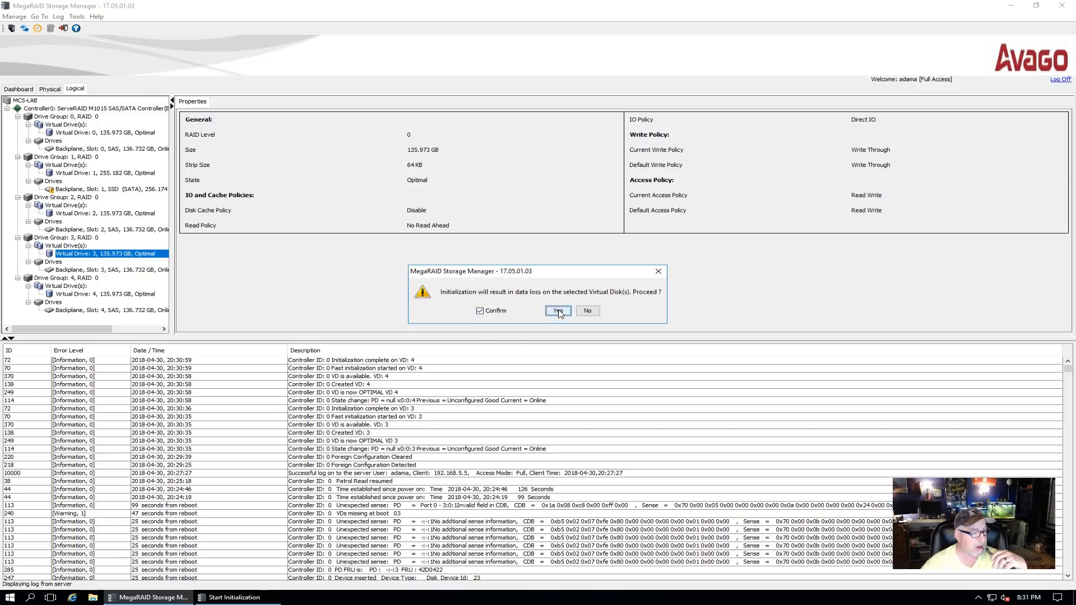
{"action": "left_click", "coordinate": [556, 310]}
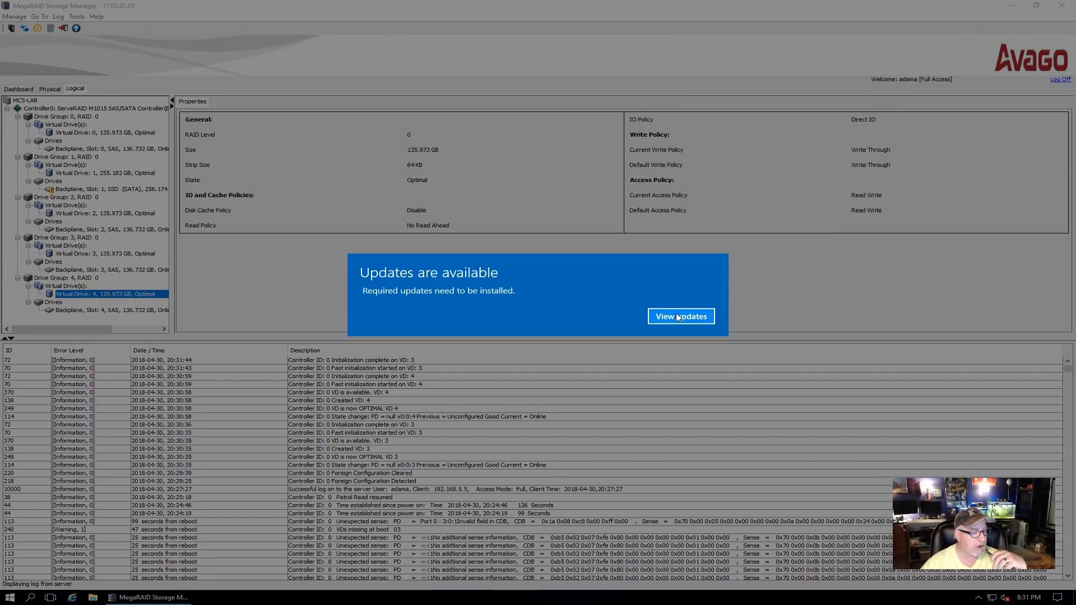
{"action": "left_click", "coordinate": [680, 316]}
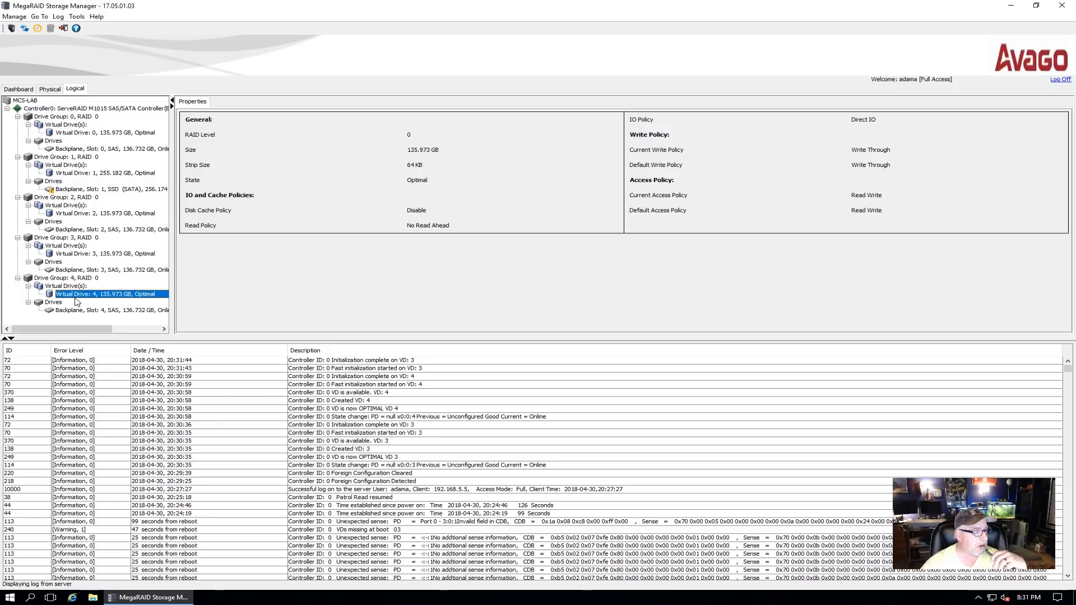
{"action": "right_click", "coordinate": [106, 294]}
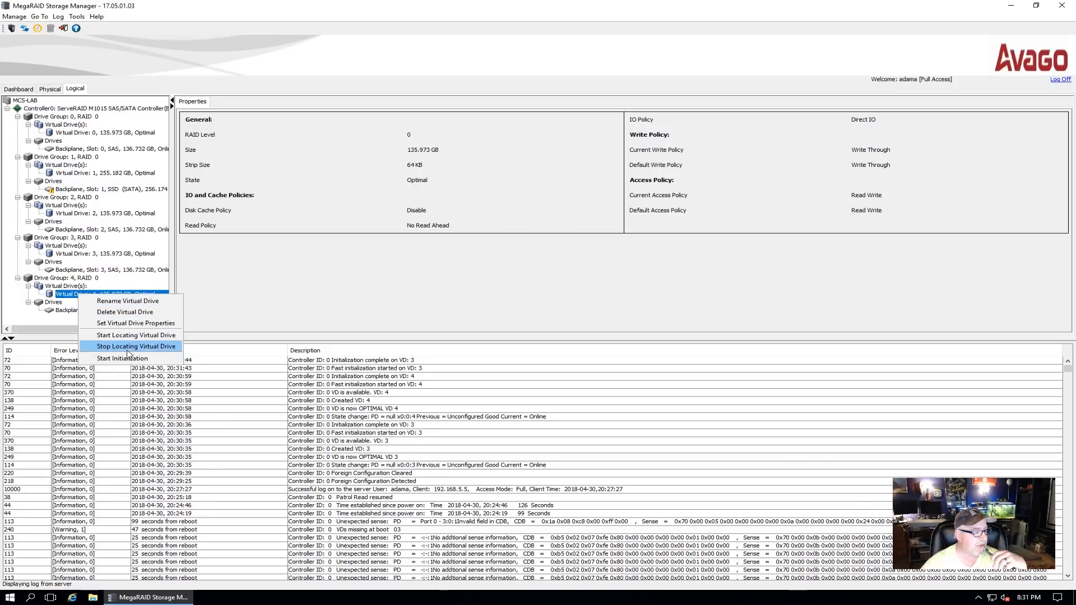
Start a fast initialization on Virtual Drive 4 and confirm it.
{"action": "left_click", "coordinate": [121, 358]}
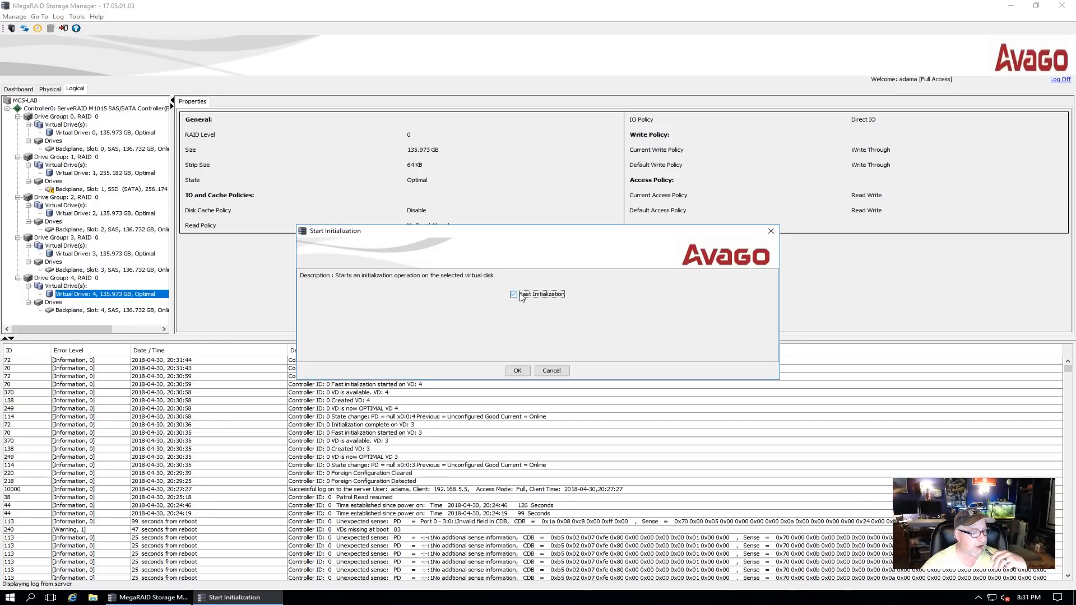
{"action": "left_click", "coordinate": [517, 370]}
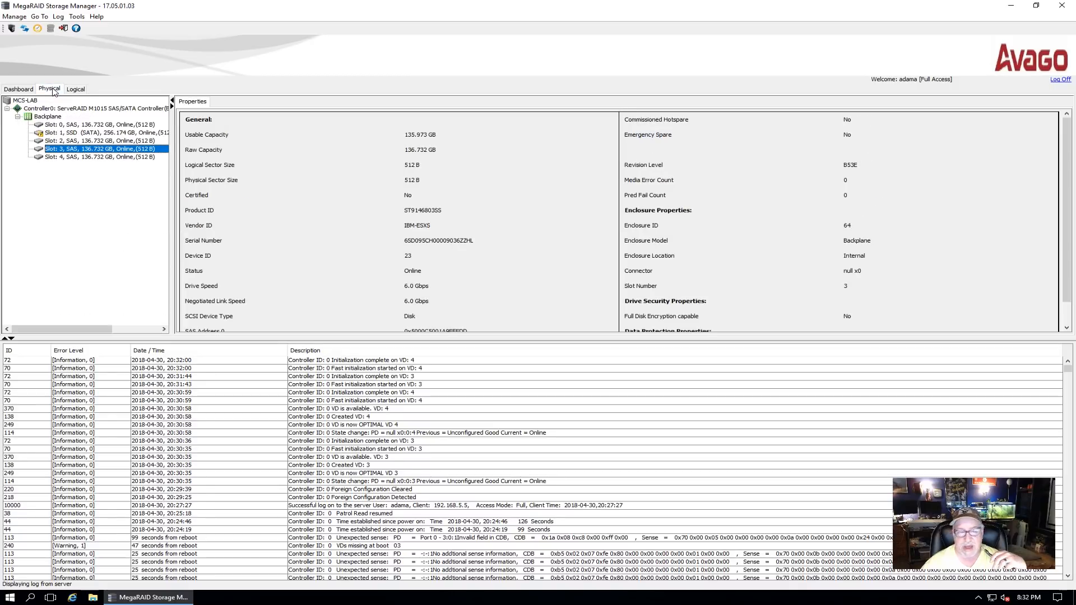
{"action": "mouse_move", "coordinate": [72, 155]}
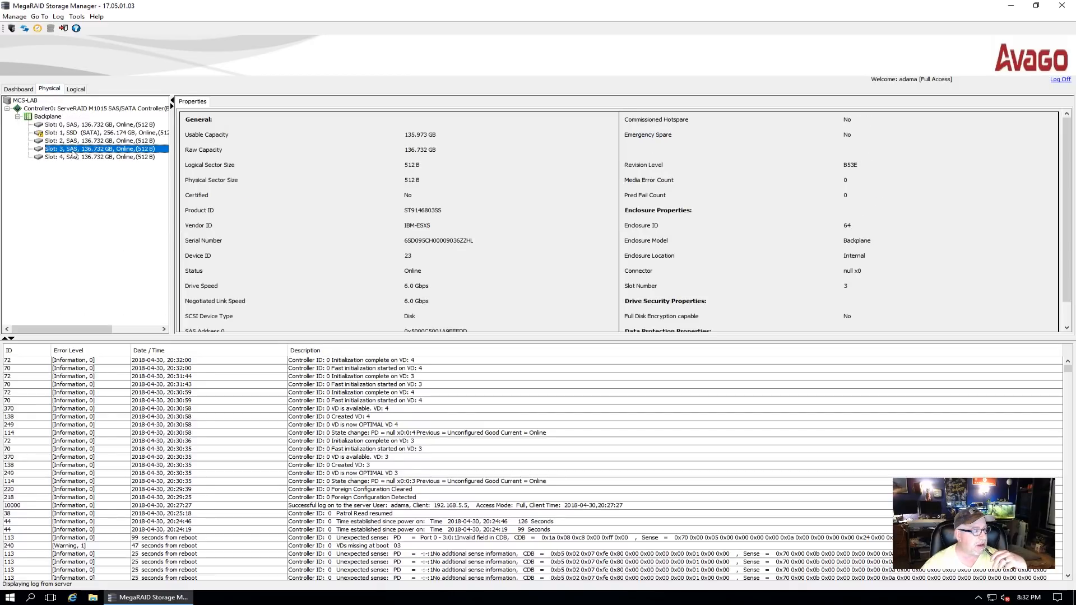
{"action": "mouse_move", "coordinate": [75, 157]}
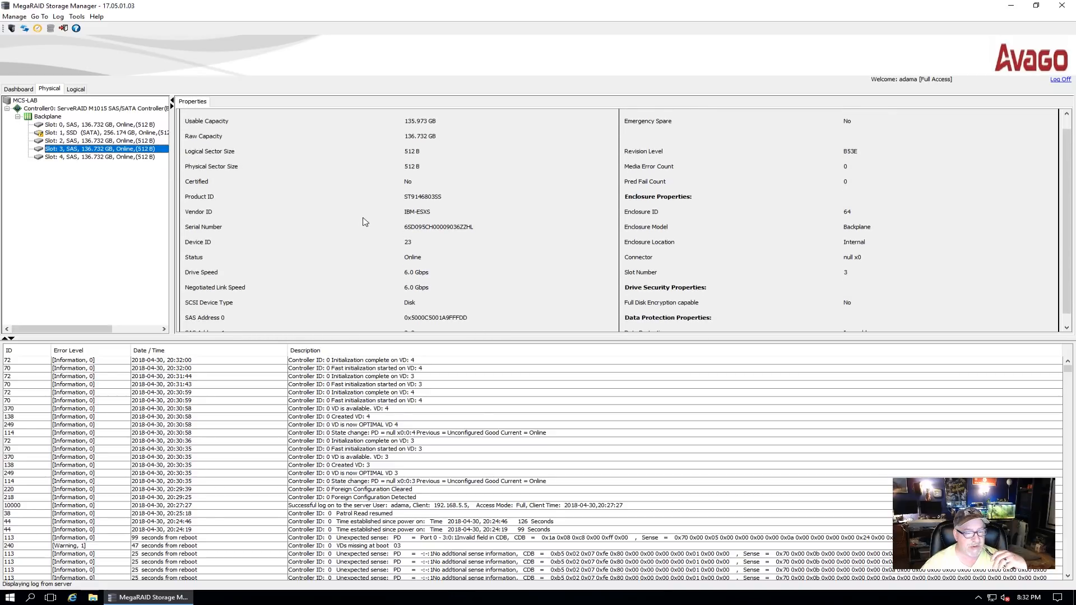
Select the slot 4 drive to show its properties with status Online.
{"action": "left_click", "coordinate": [100, 156]}
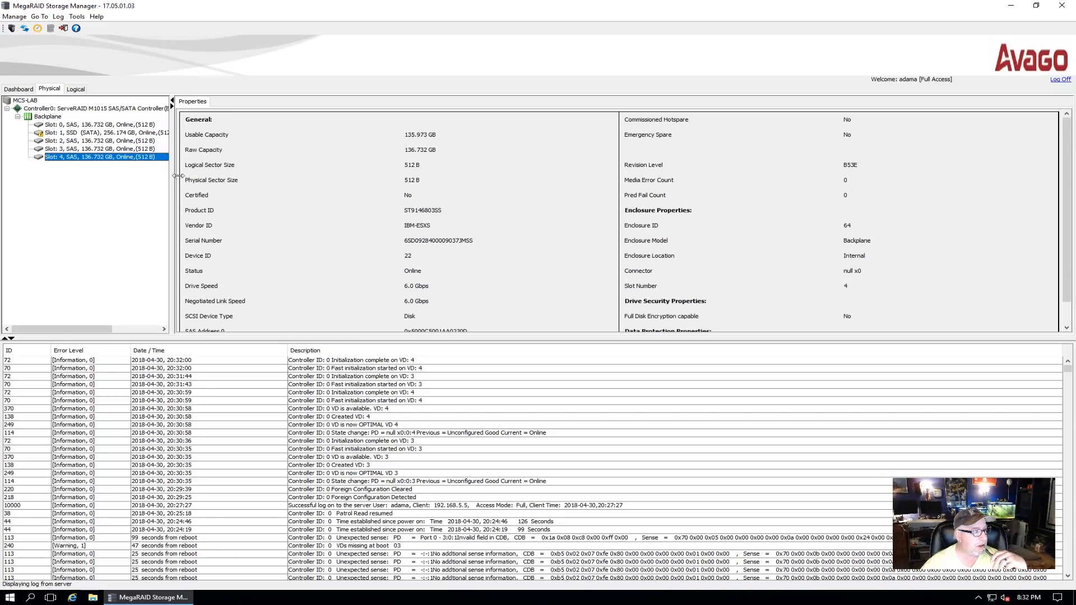